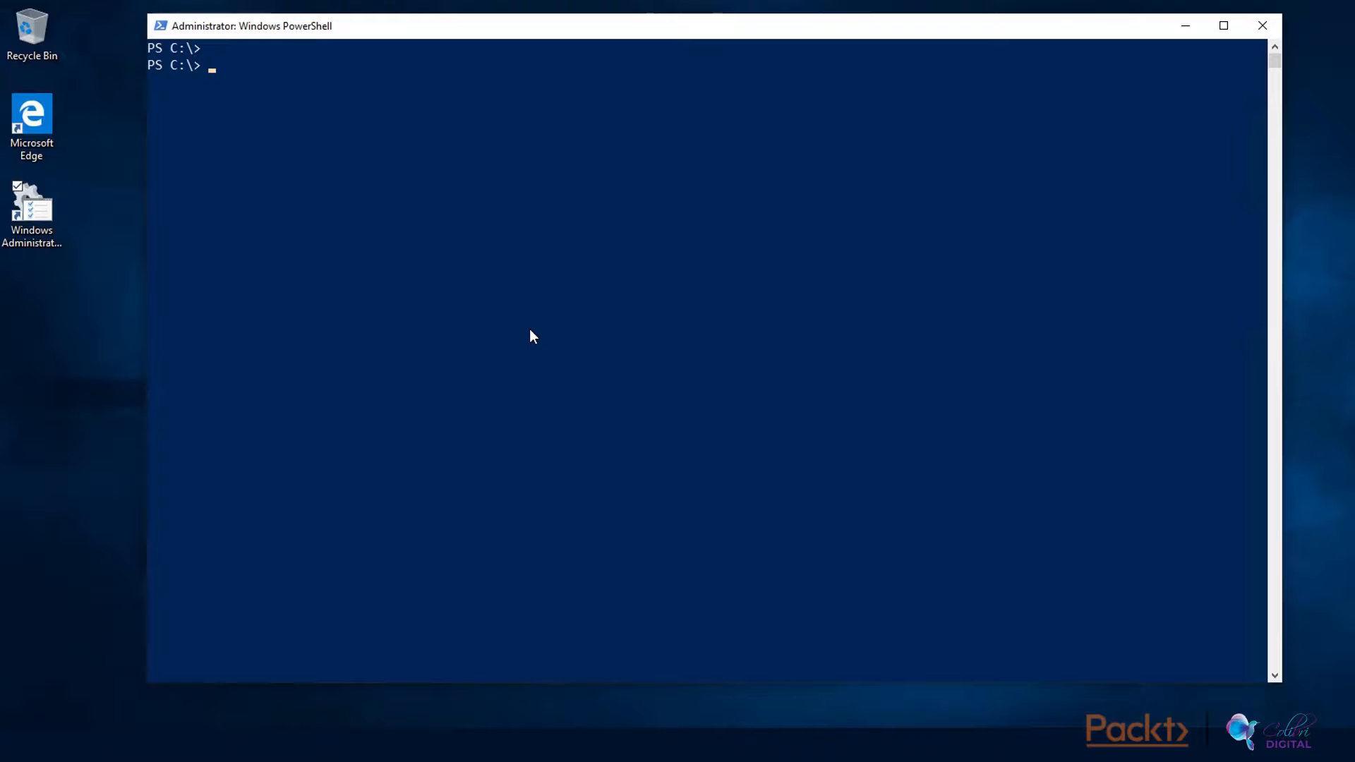
Open a remote session to node S2d1 with Enter-PSSession
type("ente")
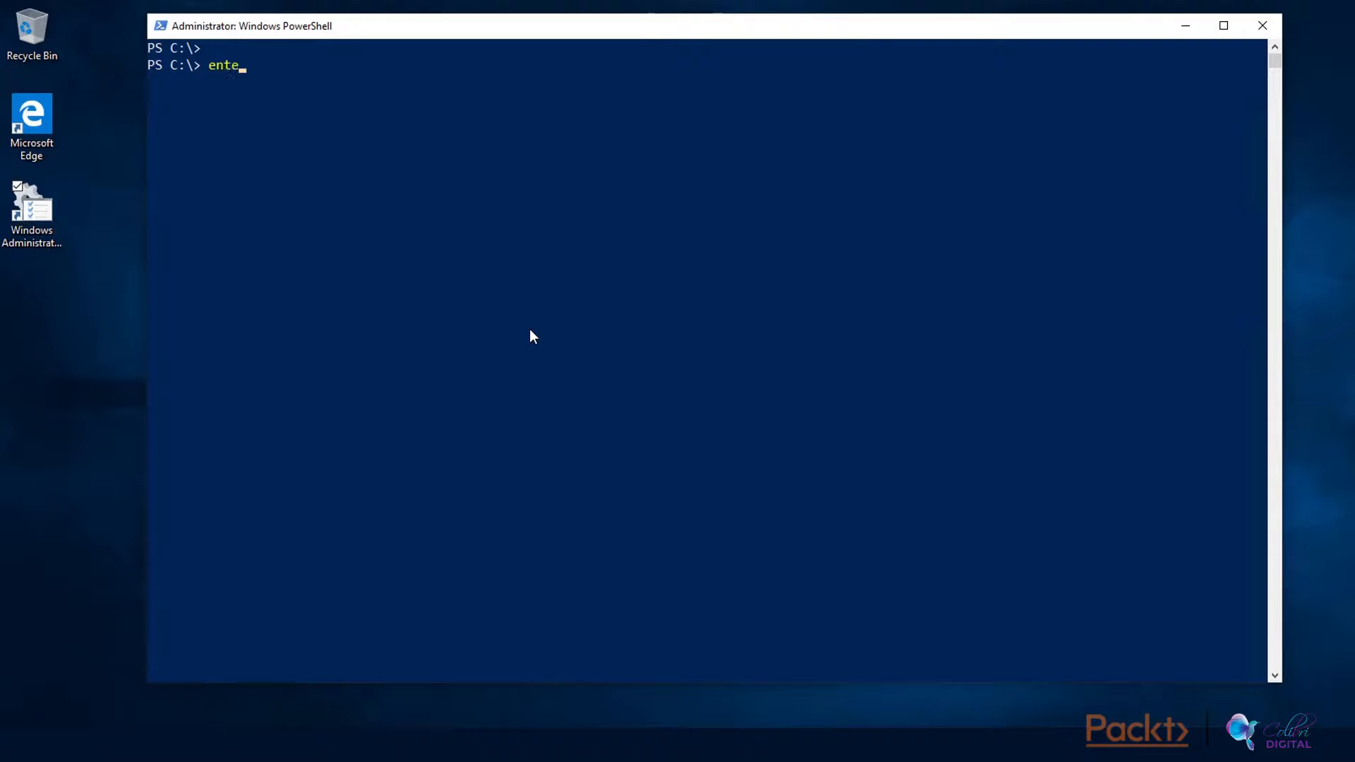
type("r-p")
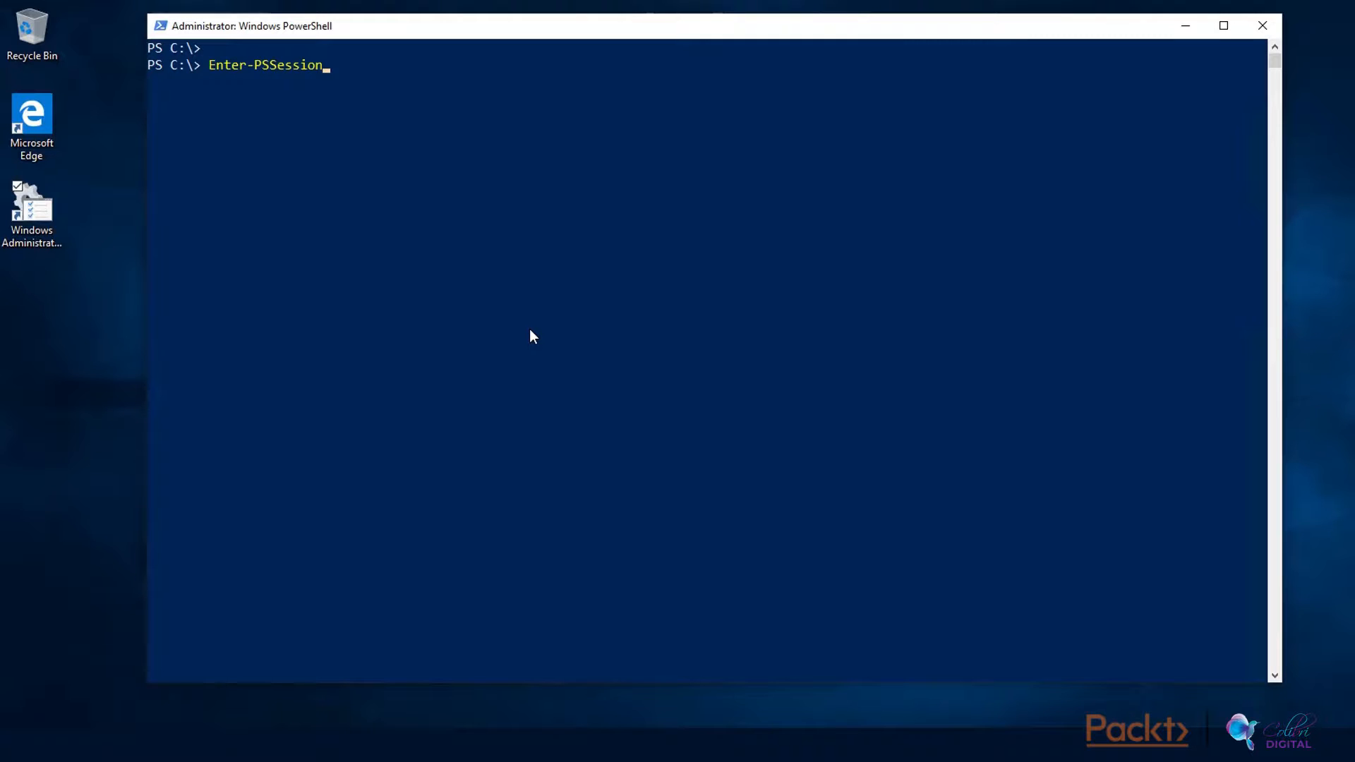
type("S")
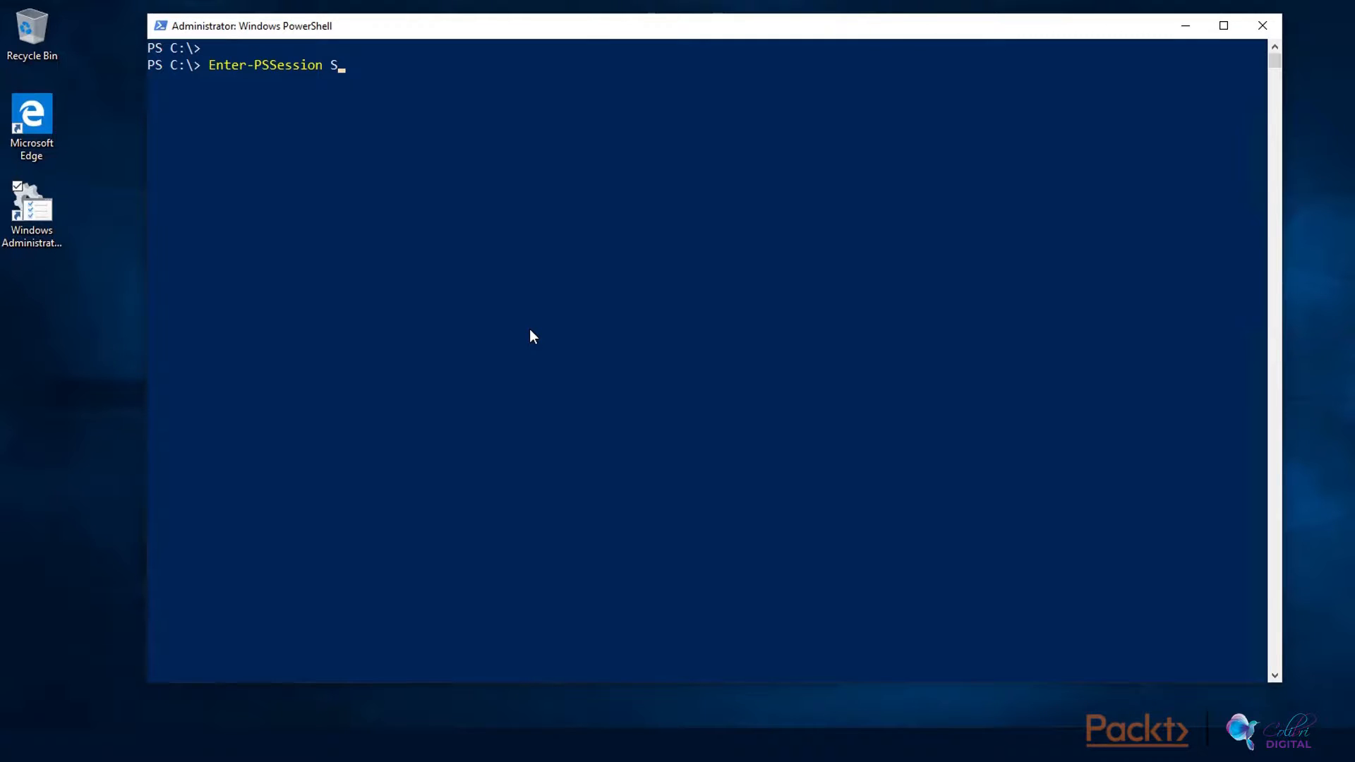
type("2d1")
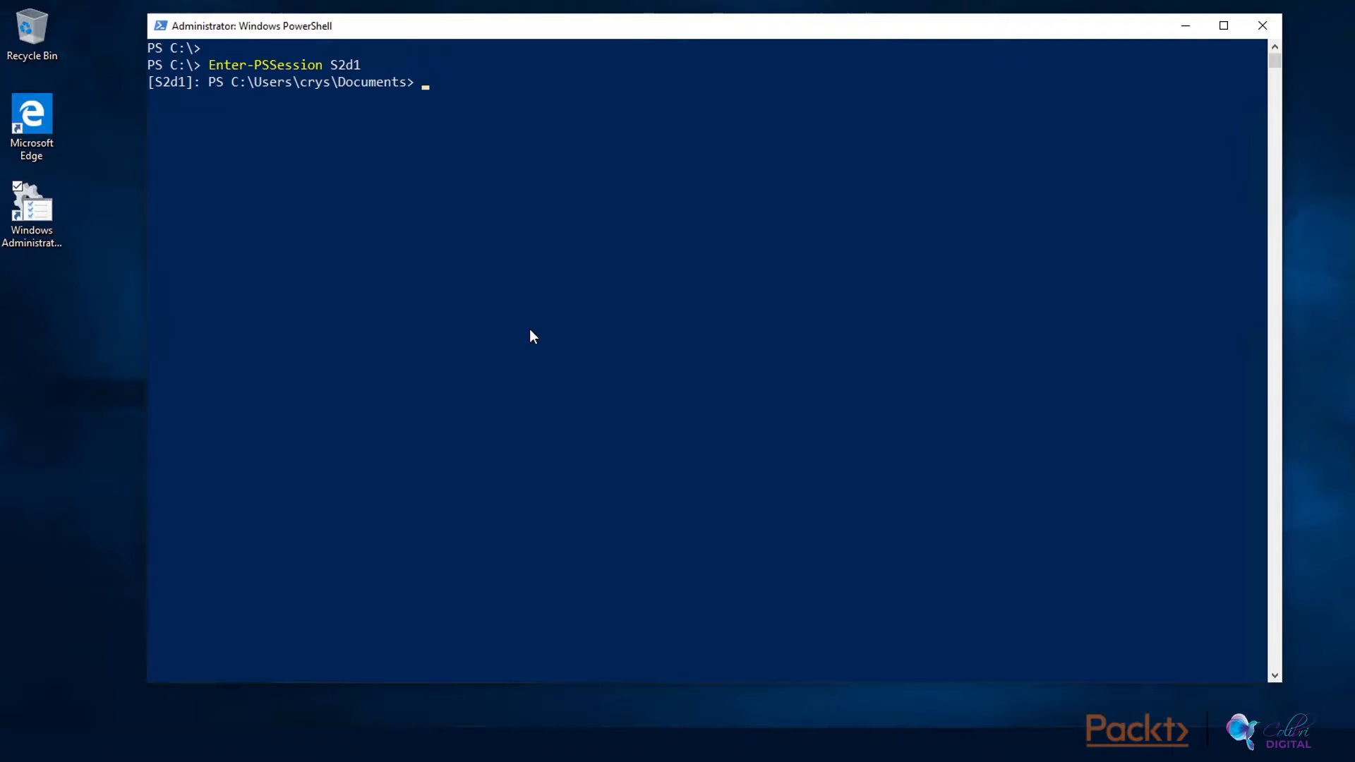
Create the S2D DWORD value 1 under HKLM ClusSvc\Parameters with New-ItemProperty -Force
type("New-ItemProperty \"HKLM:\\SYSTEM\\CurrentControlSet\\Services\\ClusSvc\\Parameters\" -Name S2D -Value 1 -PropertyType DWORD -Force")
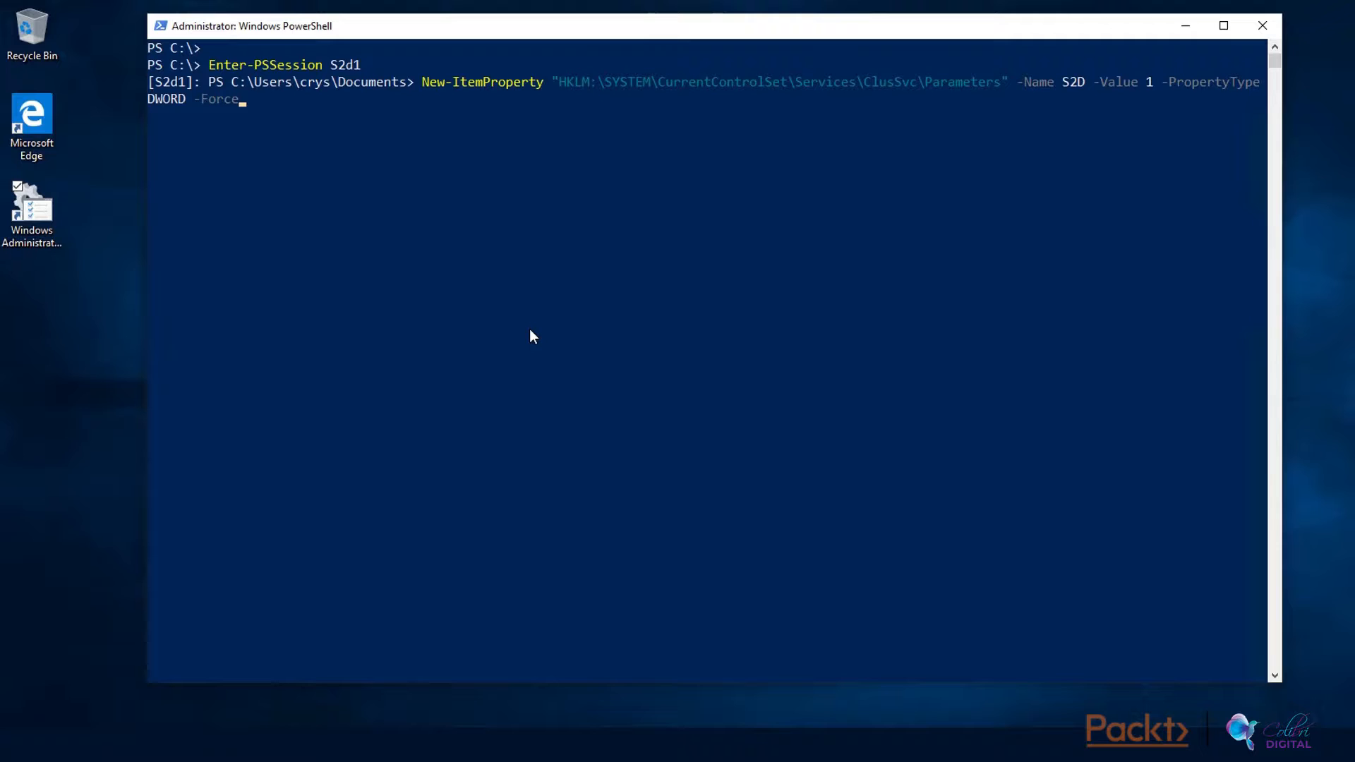
key("Return")
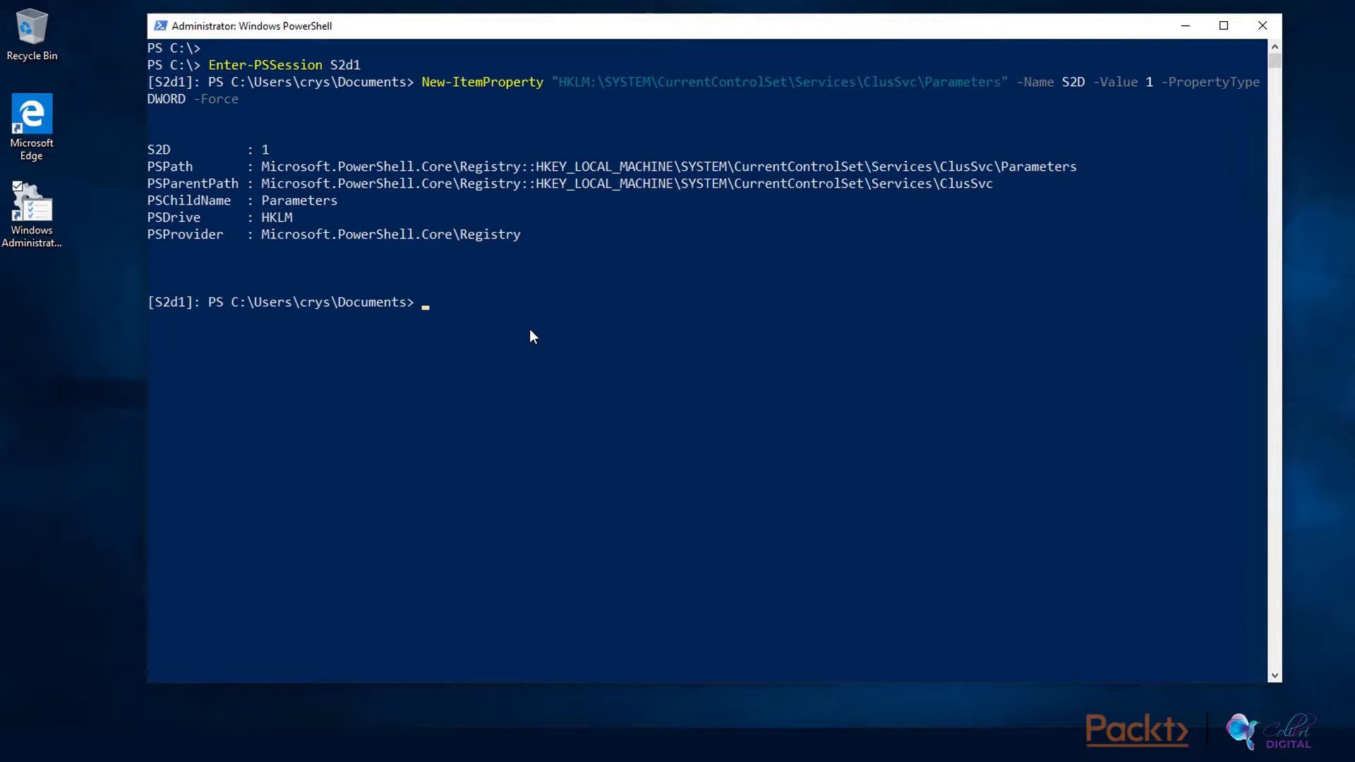
Leave the S2d1 session and open a remote session to node S2d2
type("exit")
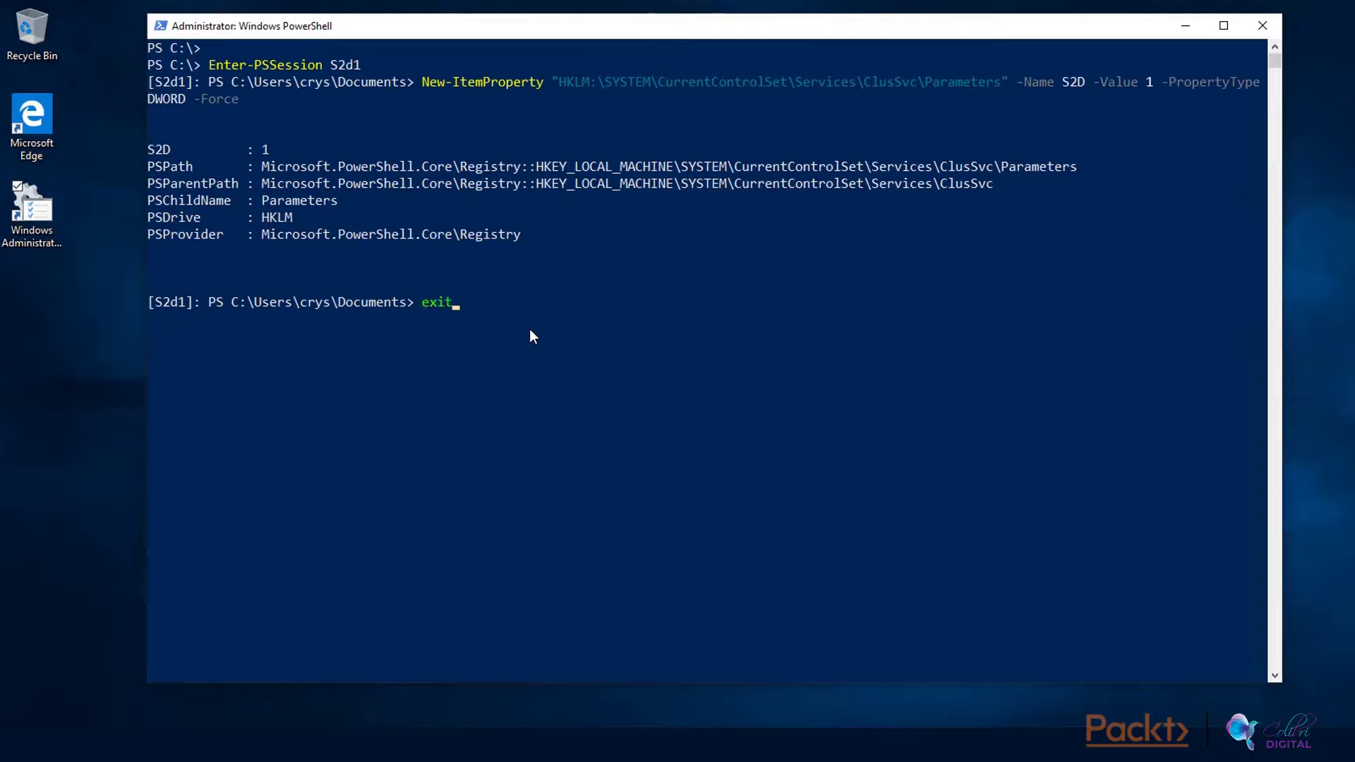
type("-pss")
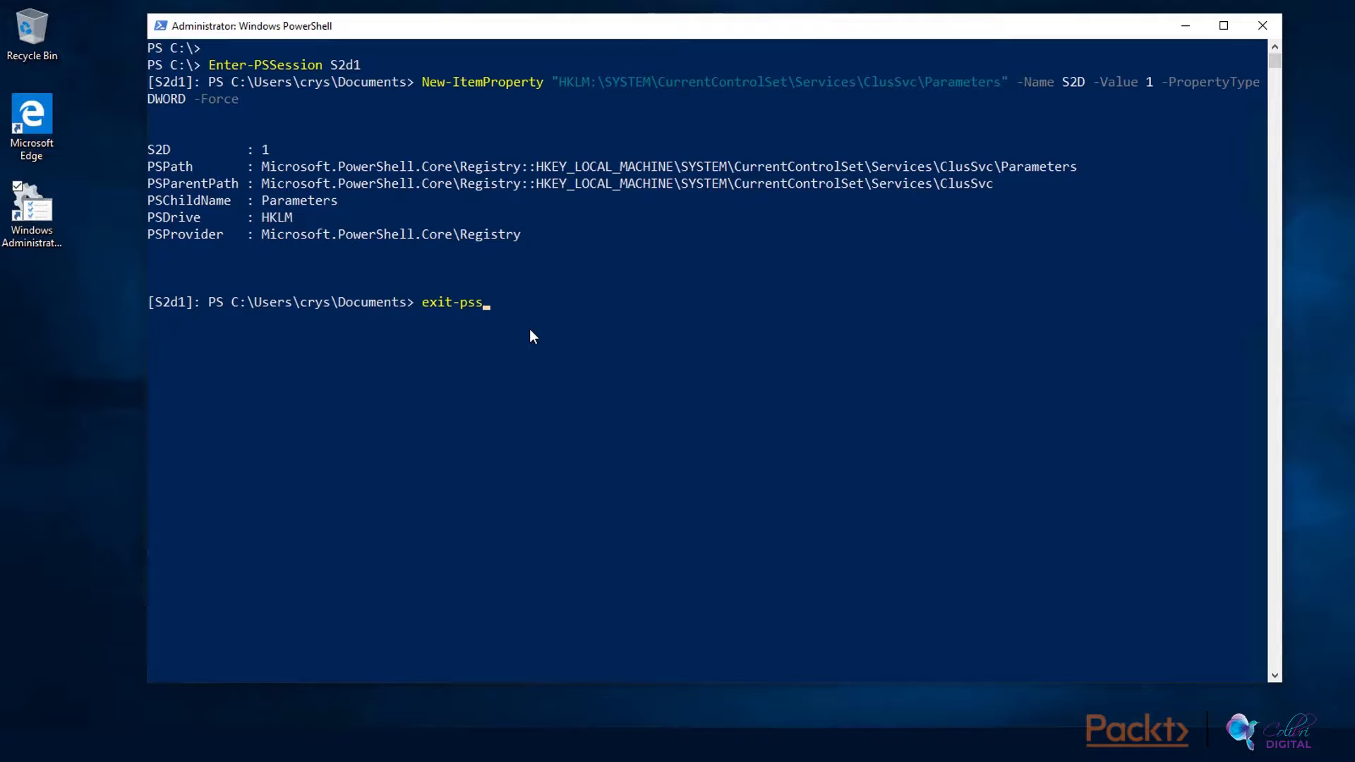
key("Return")
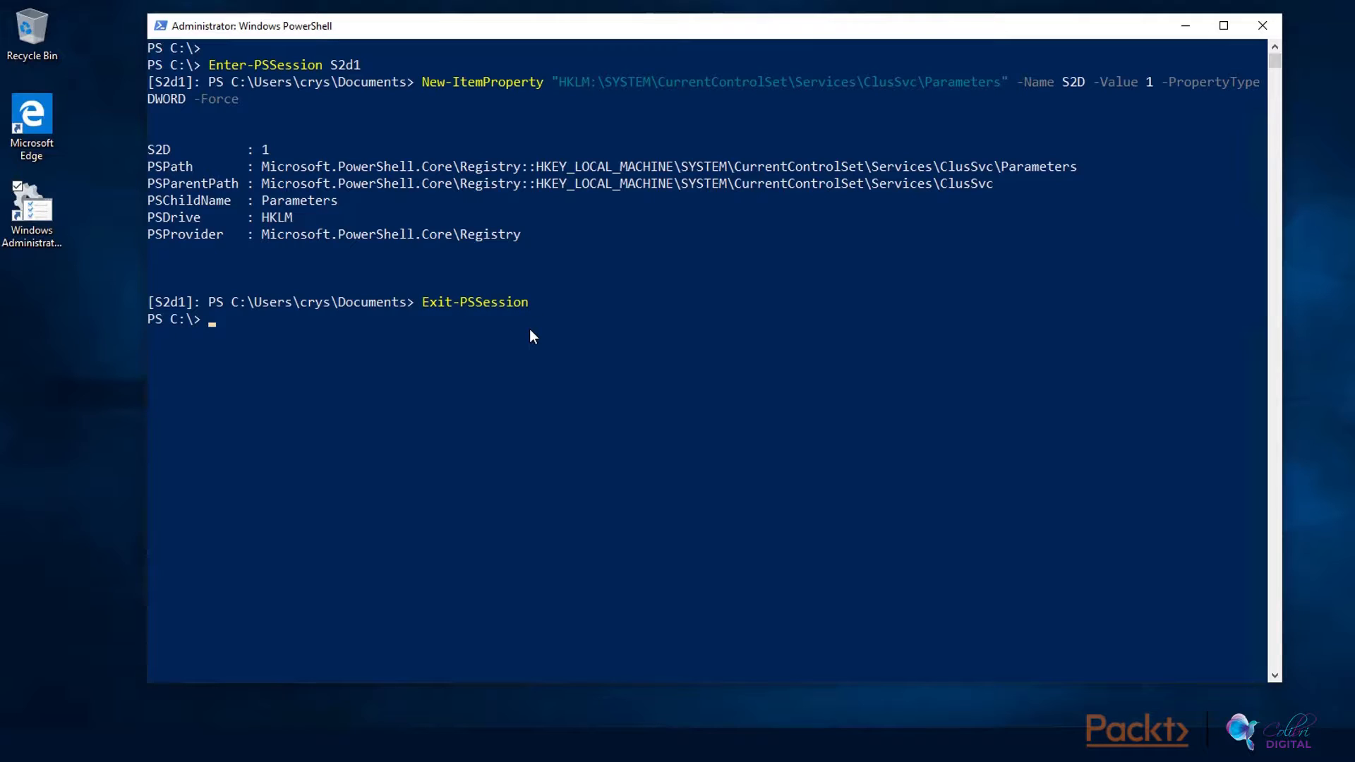
type("Enter-PSSession S2d1")
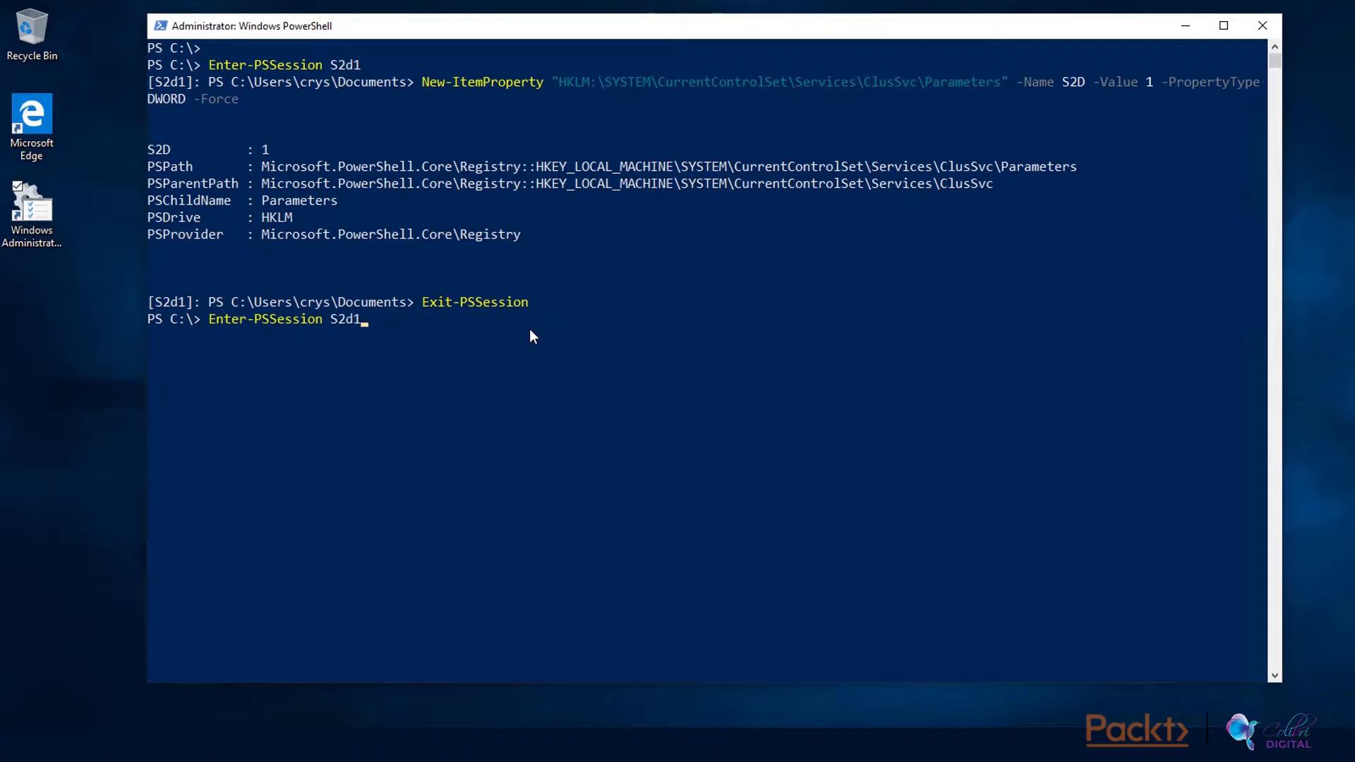
key("Return")
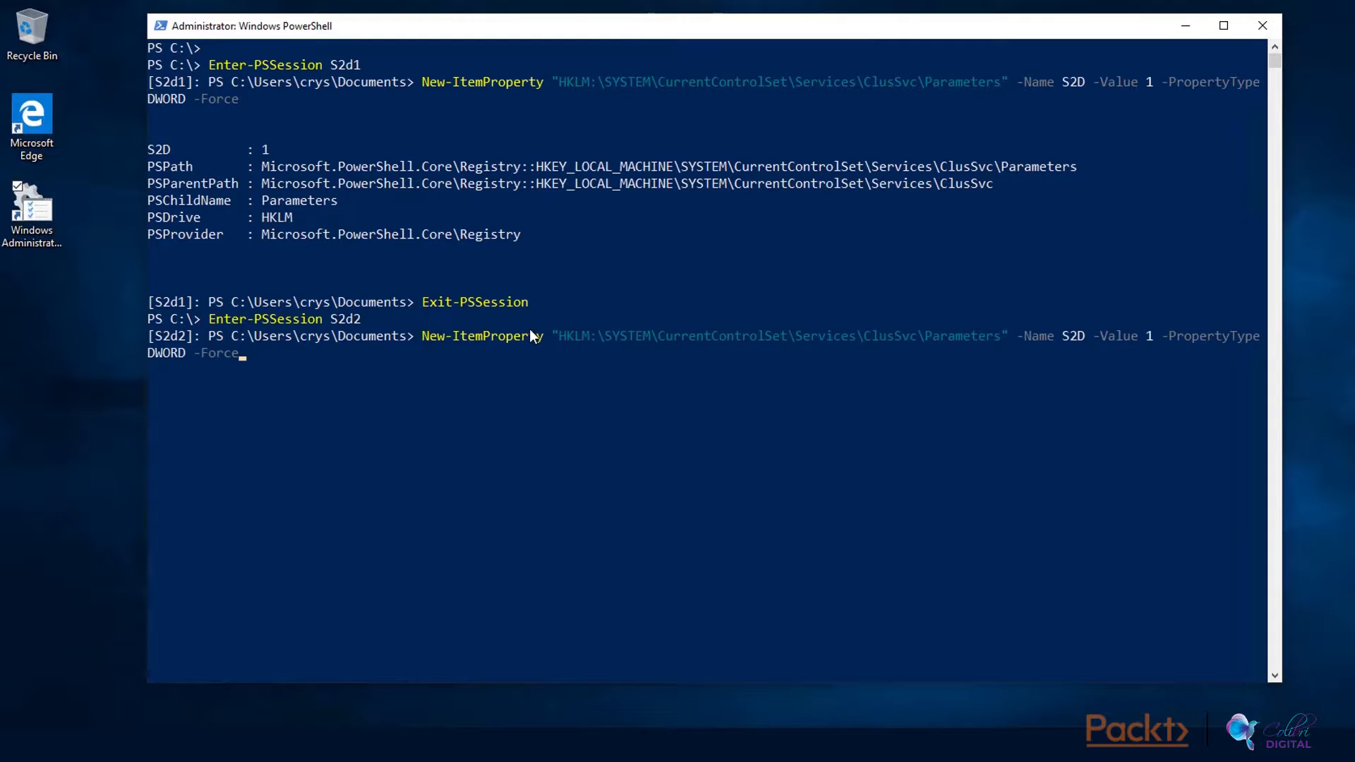
Create the S2D DWORD value 1 under ClusSvc\Parameters on S2d2 and prepare to exit
key("Return")
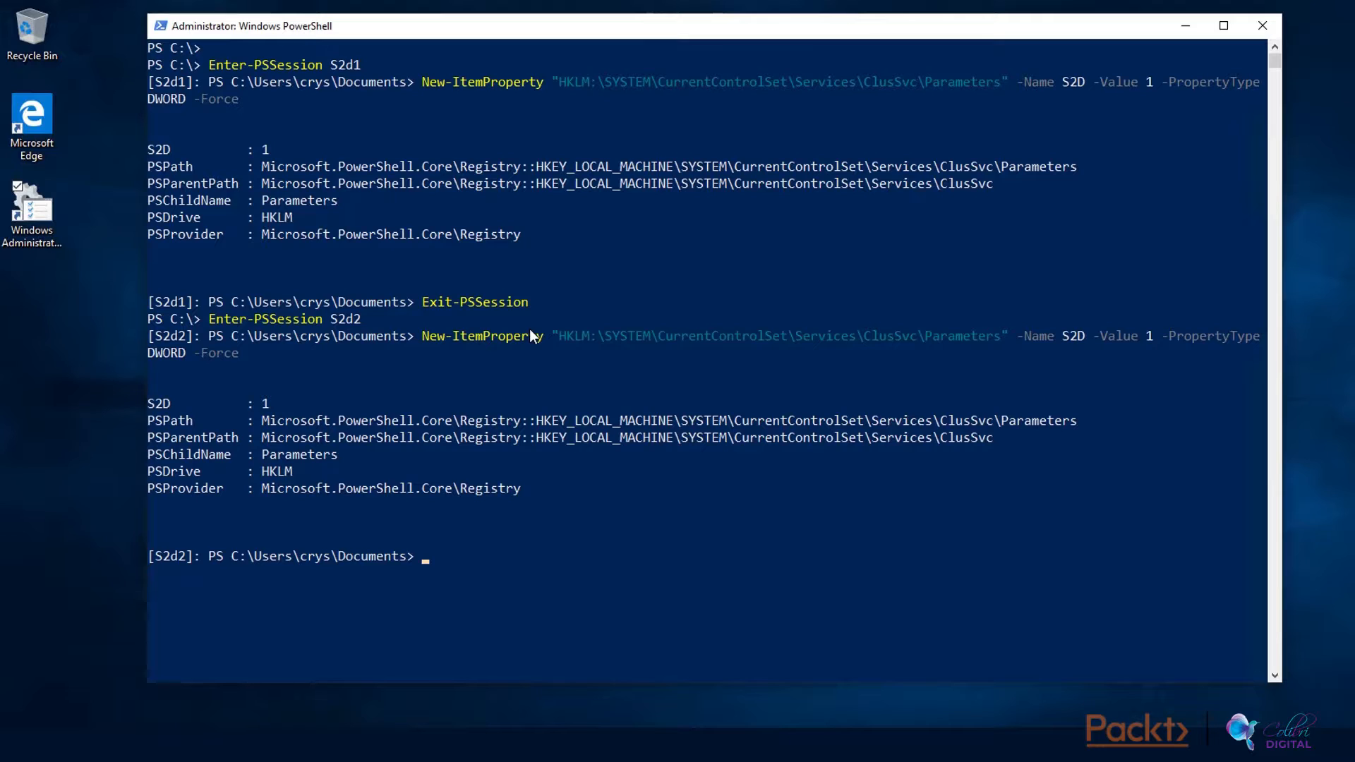
type("Enter-PSSession S2d2")
type("Exit-PSSession")
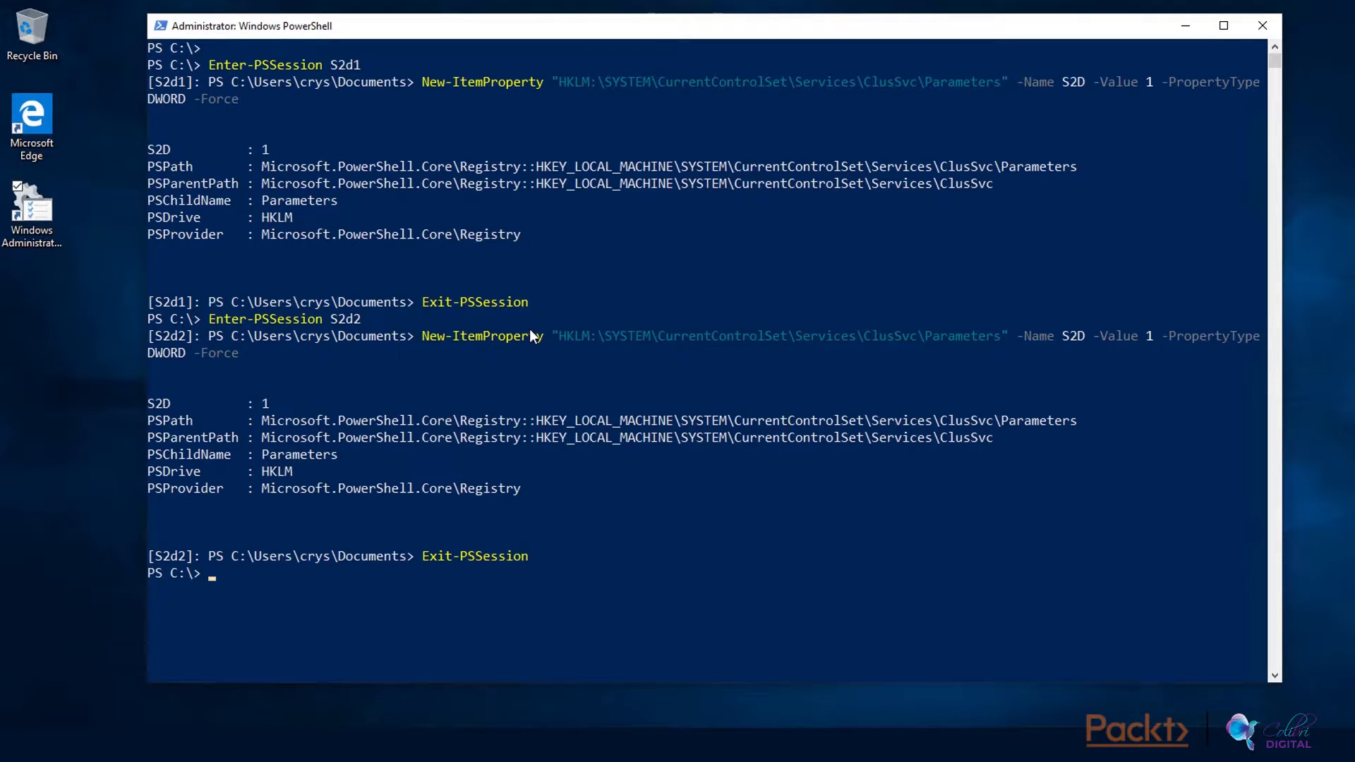
Create the S2D DWORD value 1 under ClusSvc\Parameters on node S2d3
type("New-ItemProperty \"HKLM:\\SYSTEM\\CurrentControlSet\\Services\\ClusSvc\\Parameters\" -Name S2D -Value 1 -PropertyType DWORD -Force")
type("Enter-PSSession S2d3")
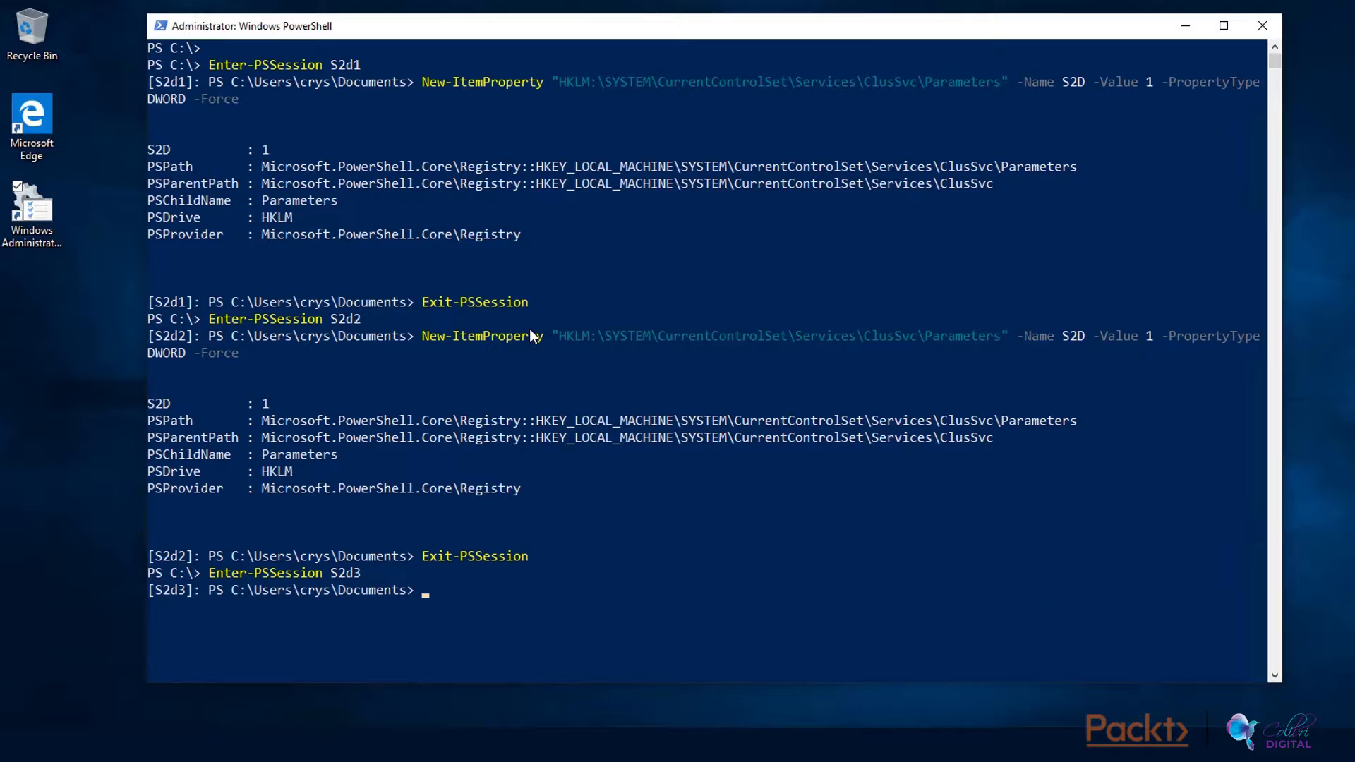
type("New-ItemProperty \"HKLM:\\SYSTEM\\CurrentControlSet\\Services\\ClusSvc\\Parameters\" -Name S2D -Value 1 -PropertyType DWORD -Force")
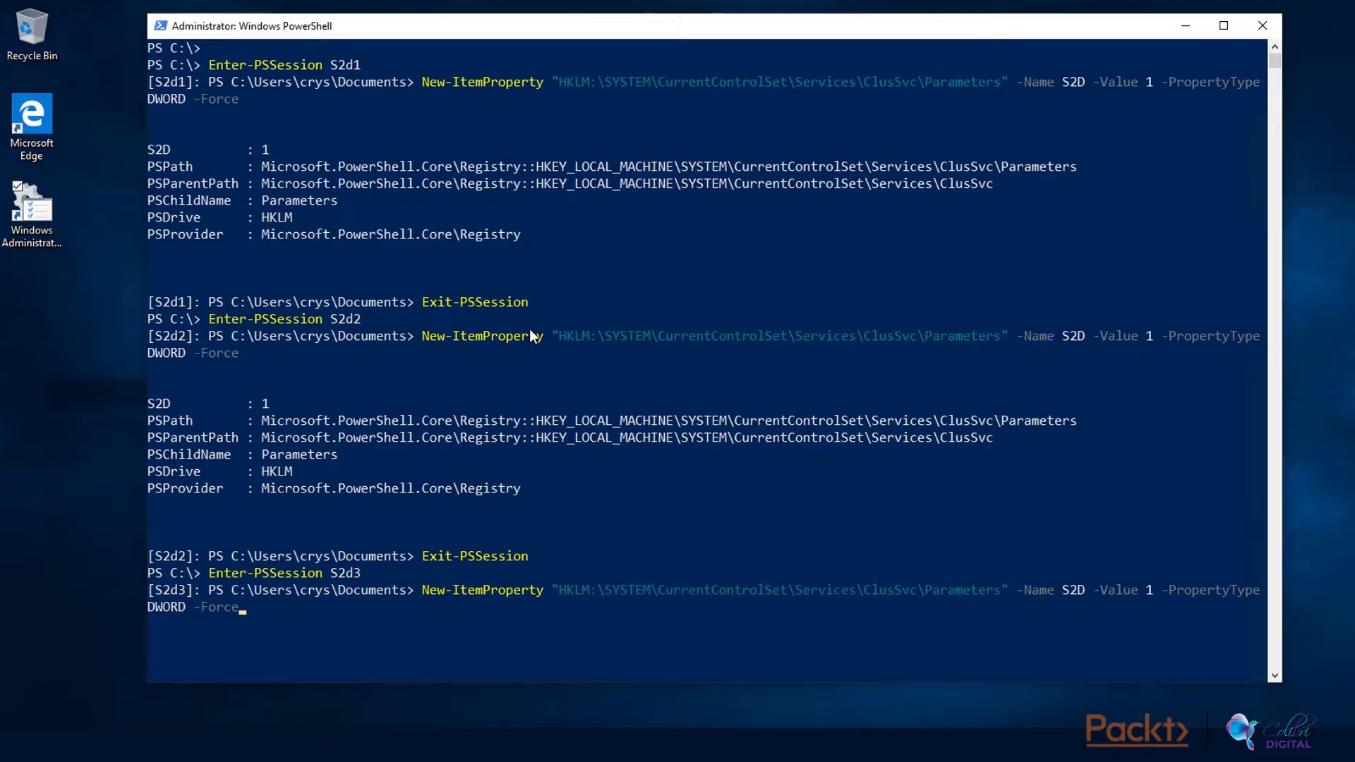
key("Return")
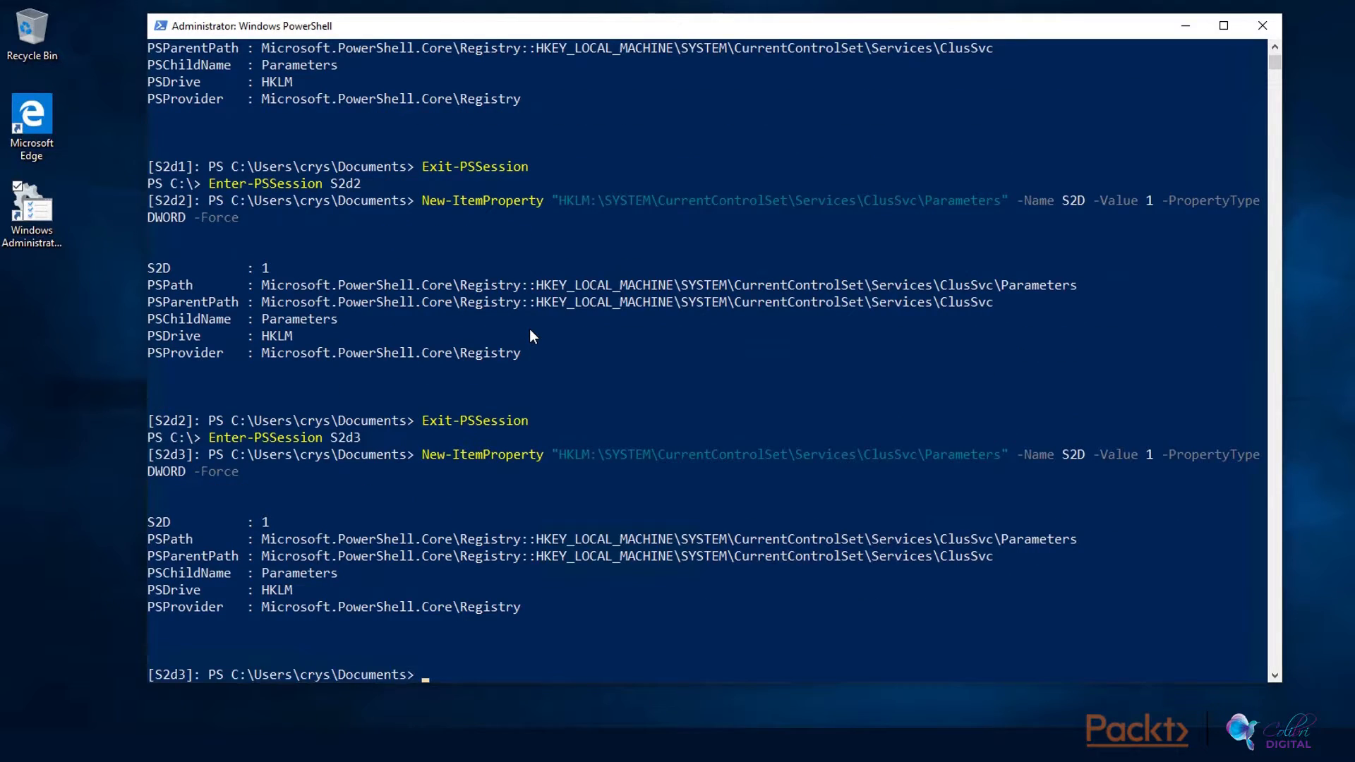
Repeat the S2D value on S2d4 and exit its remote session back to the local prompt
type("Exit-PSSession")
type("Enter-PSSession S2d4")
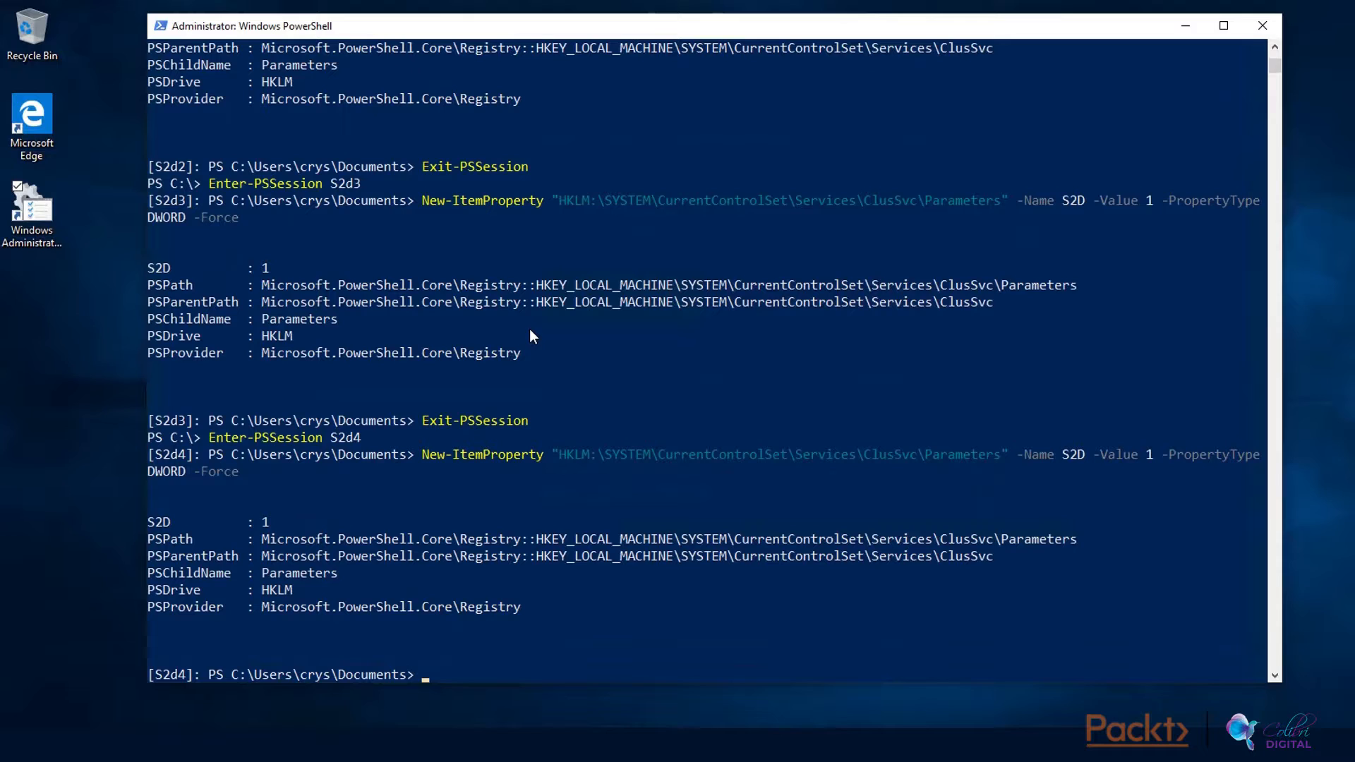
type("Exit-PSSession")
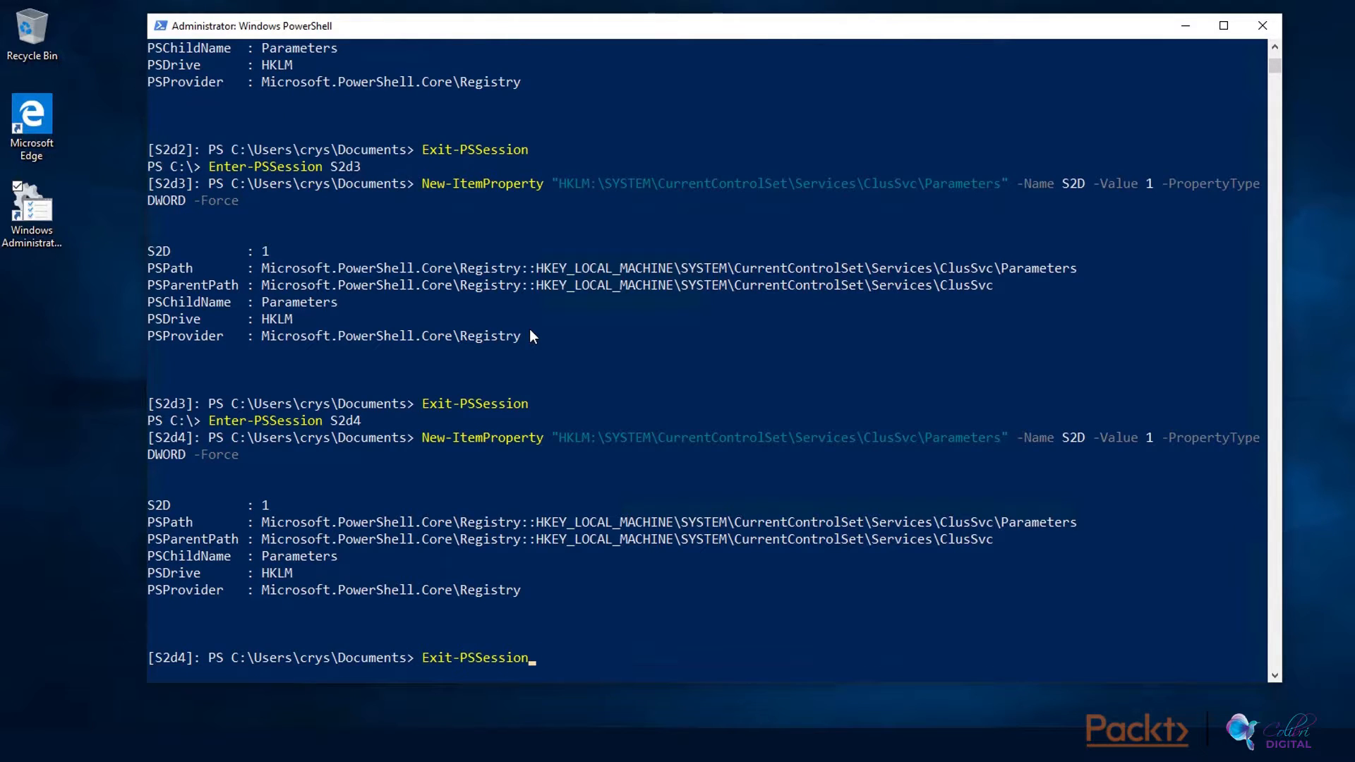
key("Return")
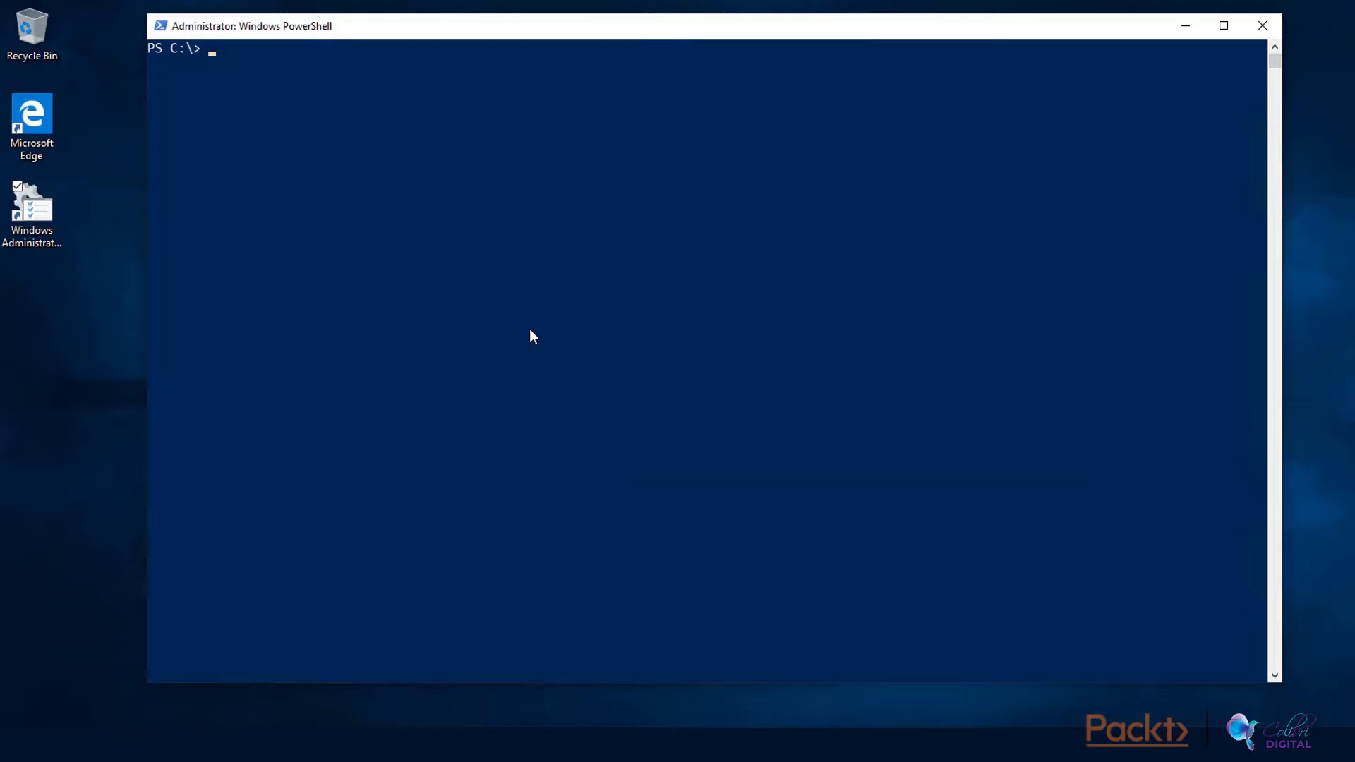
Open a remote session to node S2d1 with Enter-PSSession
type("enter-")
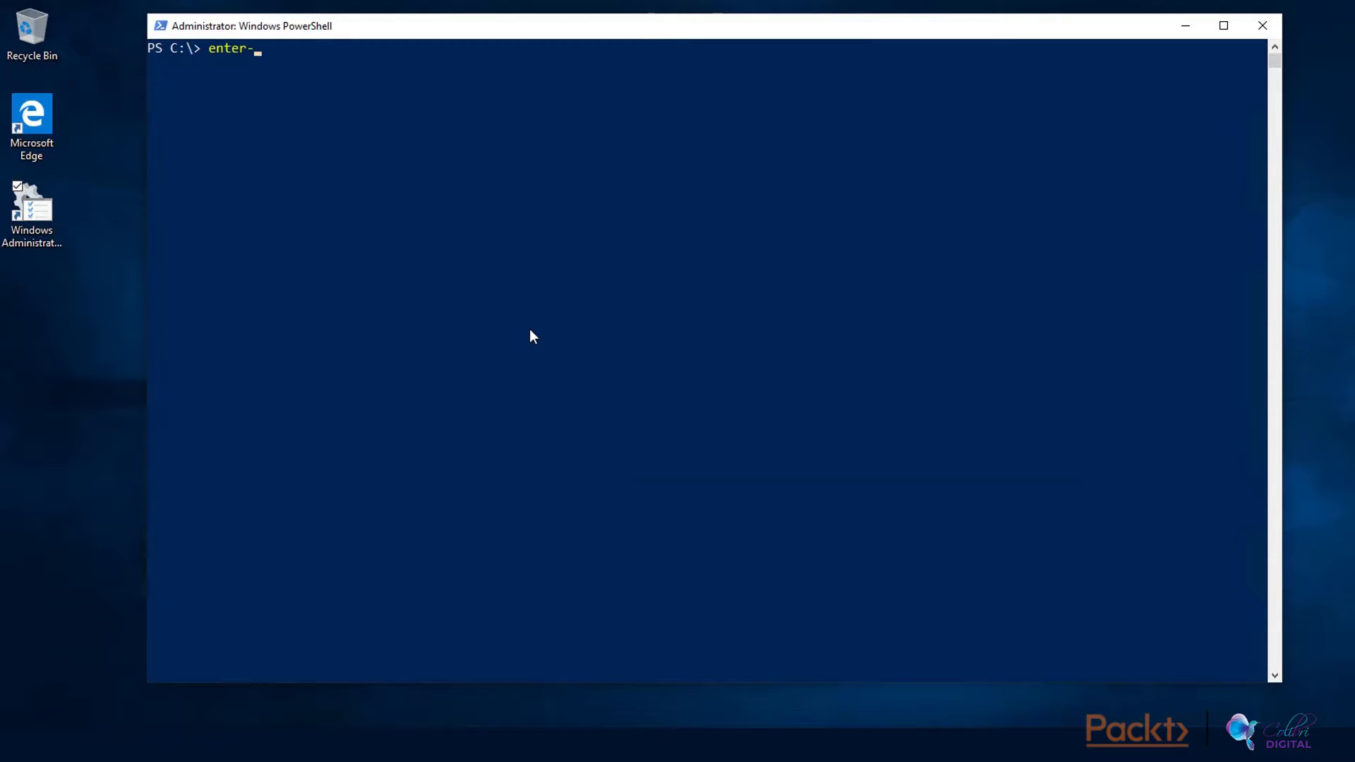
type("p")
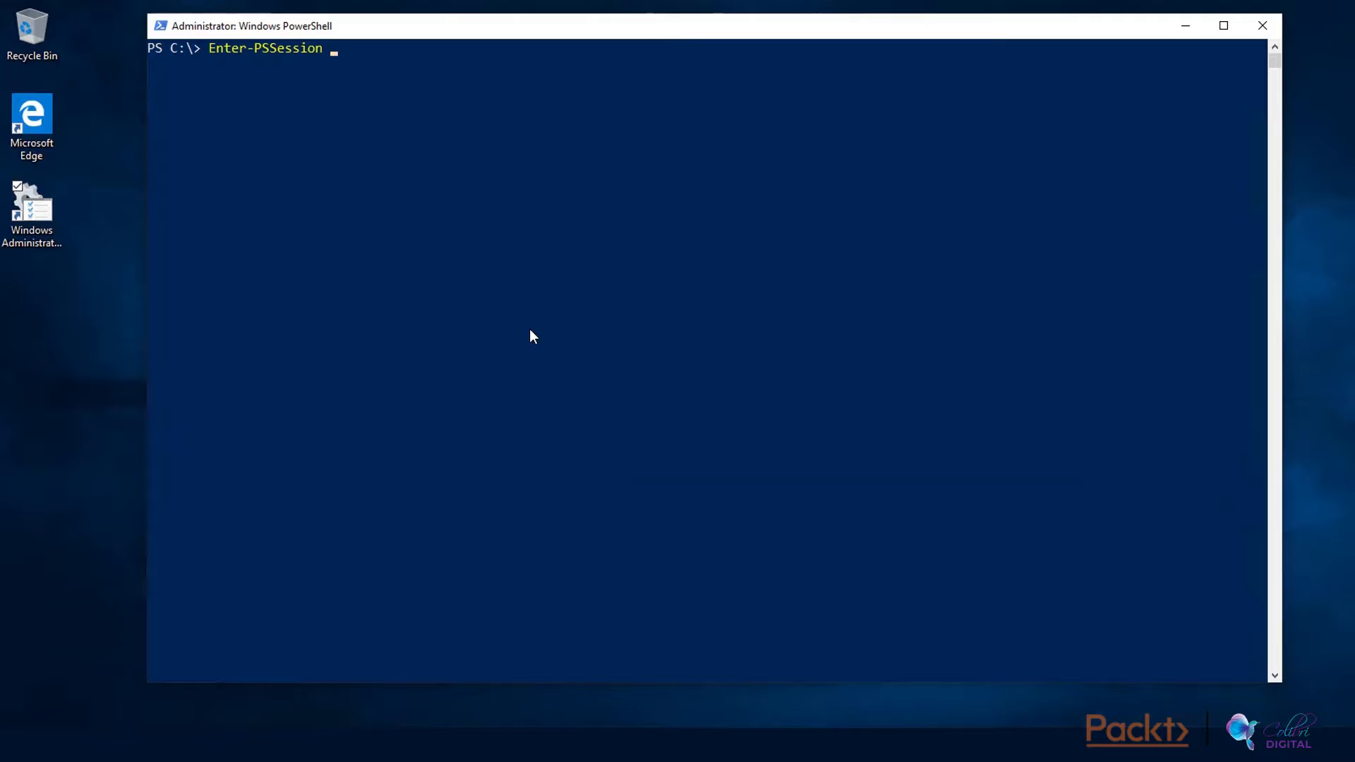
type("S2d")
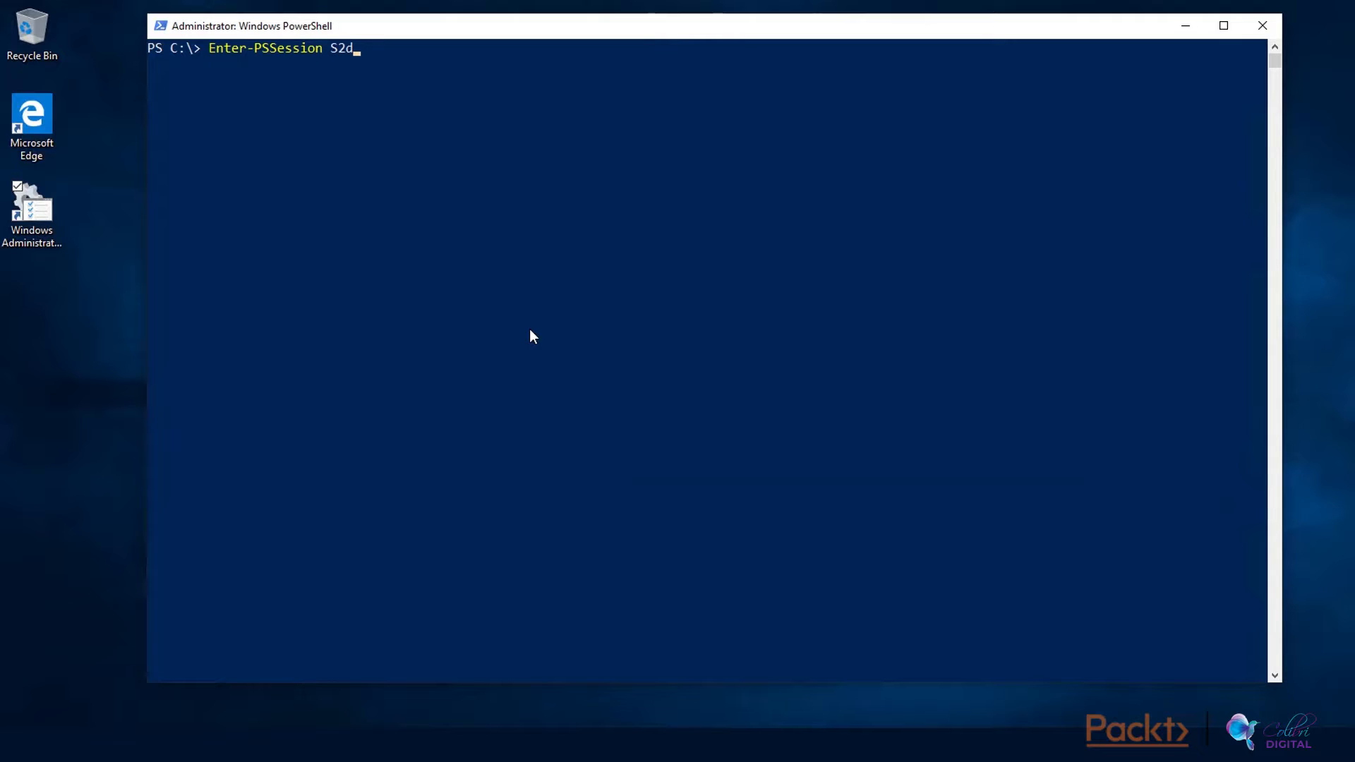
type("1")
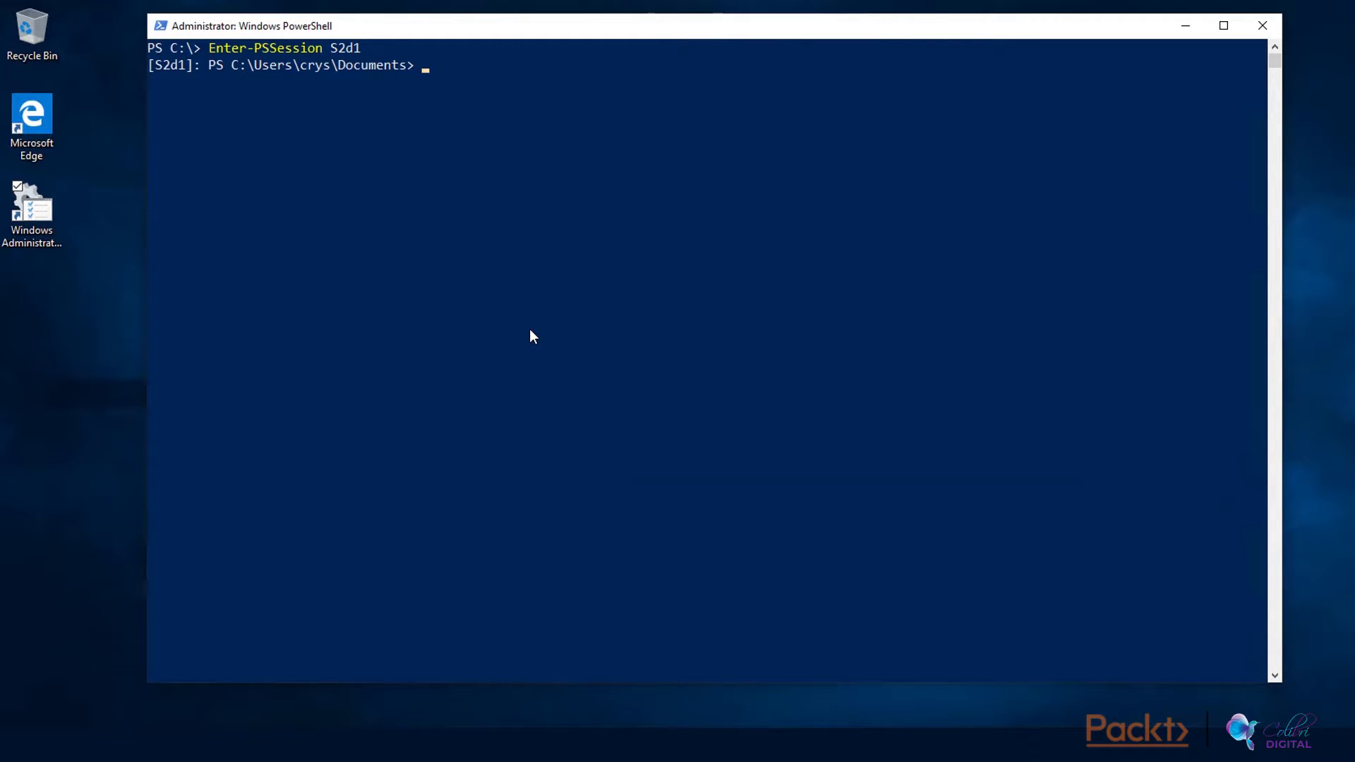
Run Enable-ClusterS2D to enable Storage Spaces Direct on the cluster
type("enab")
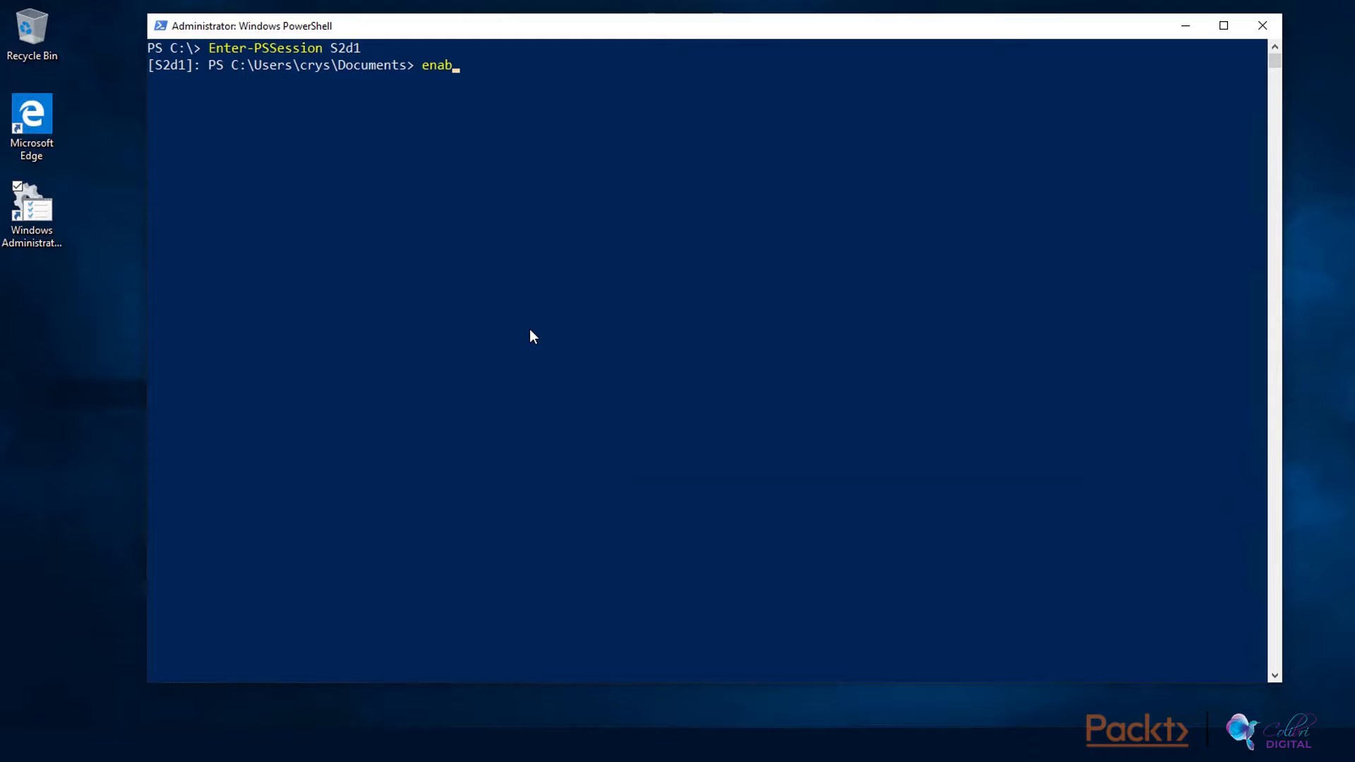
type("le-ClusterS2D")
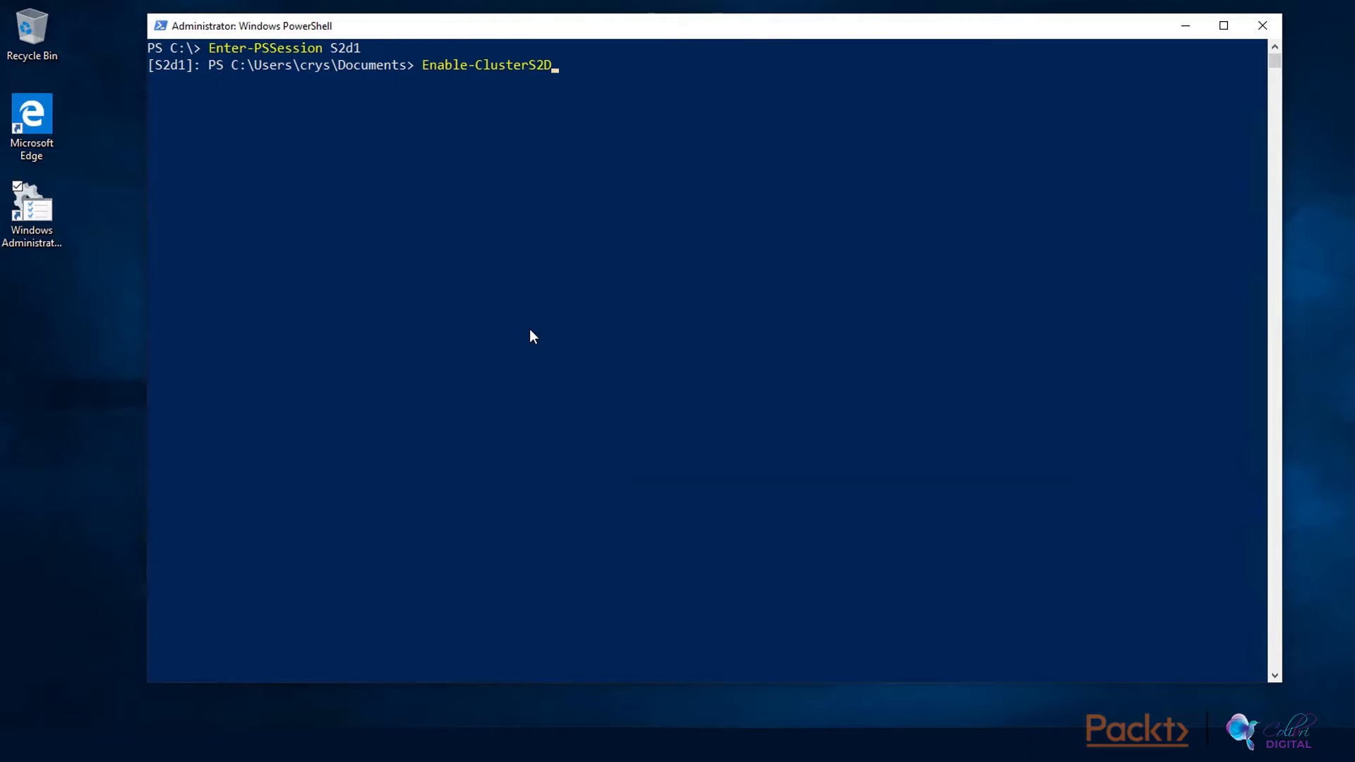
key("Return")
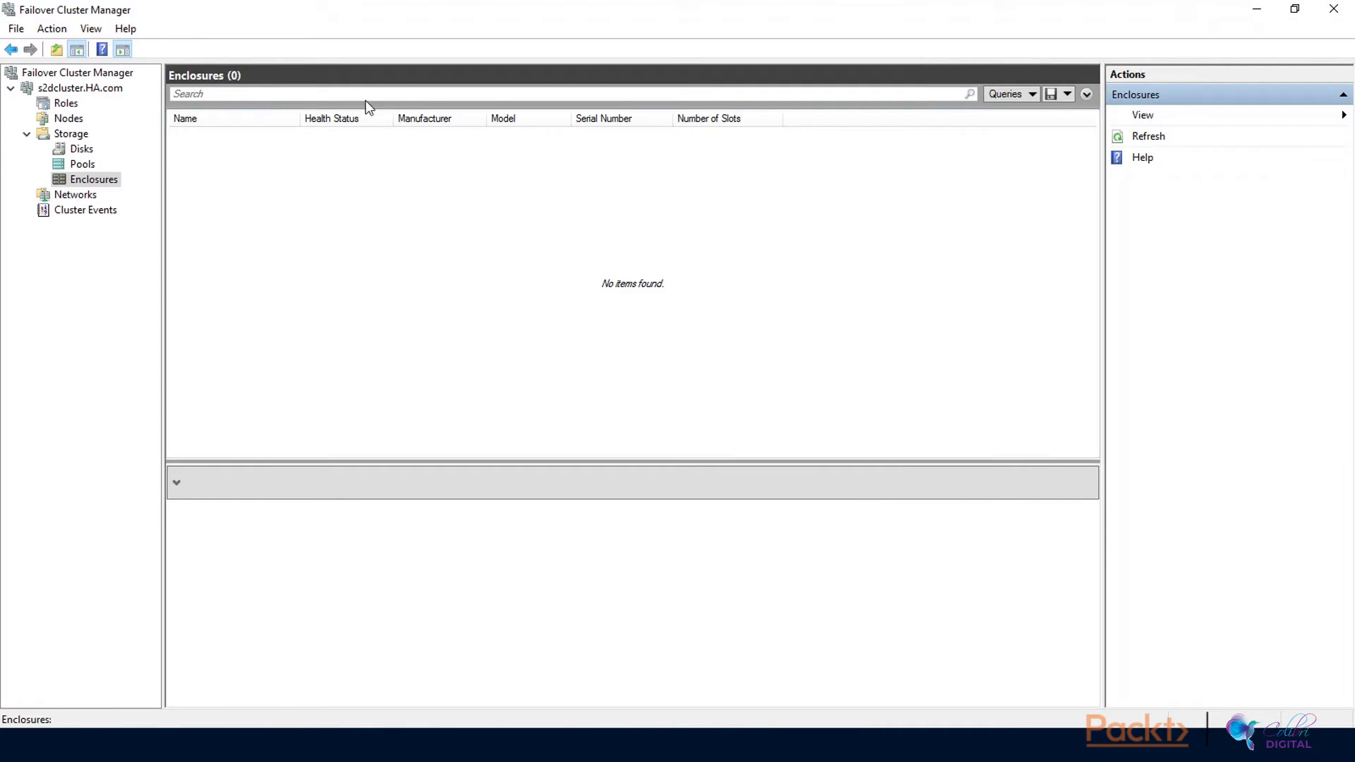
Check the cluster Disks and Pools lists, refresh the empty pools list, then return to Pools
left_click(82, 164)
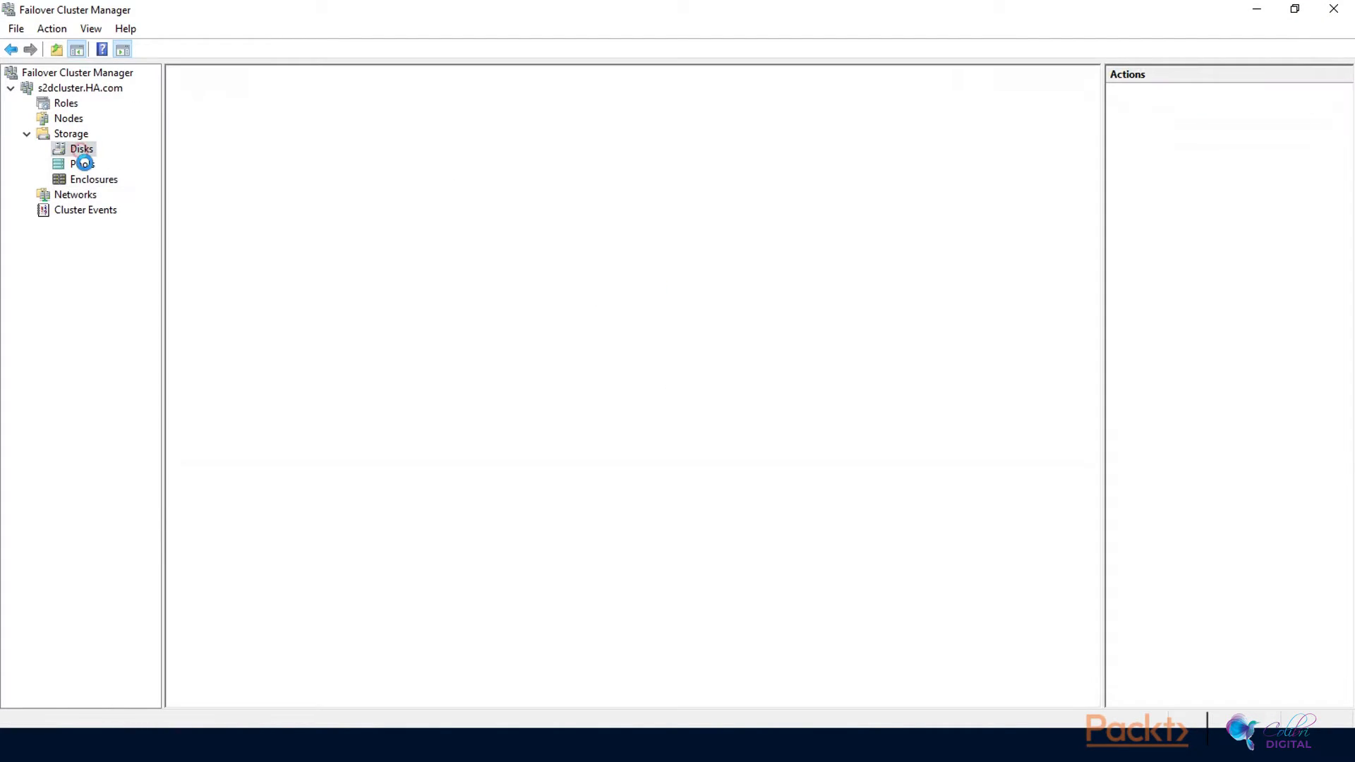
left_click(82, 163)
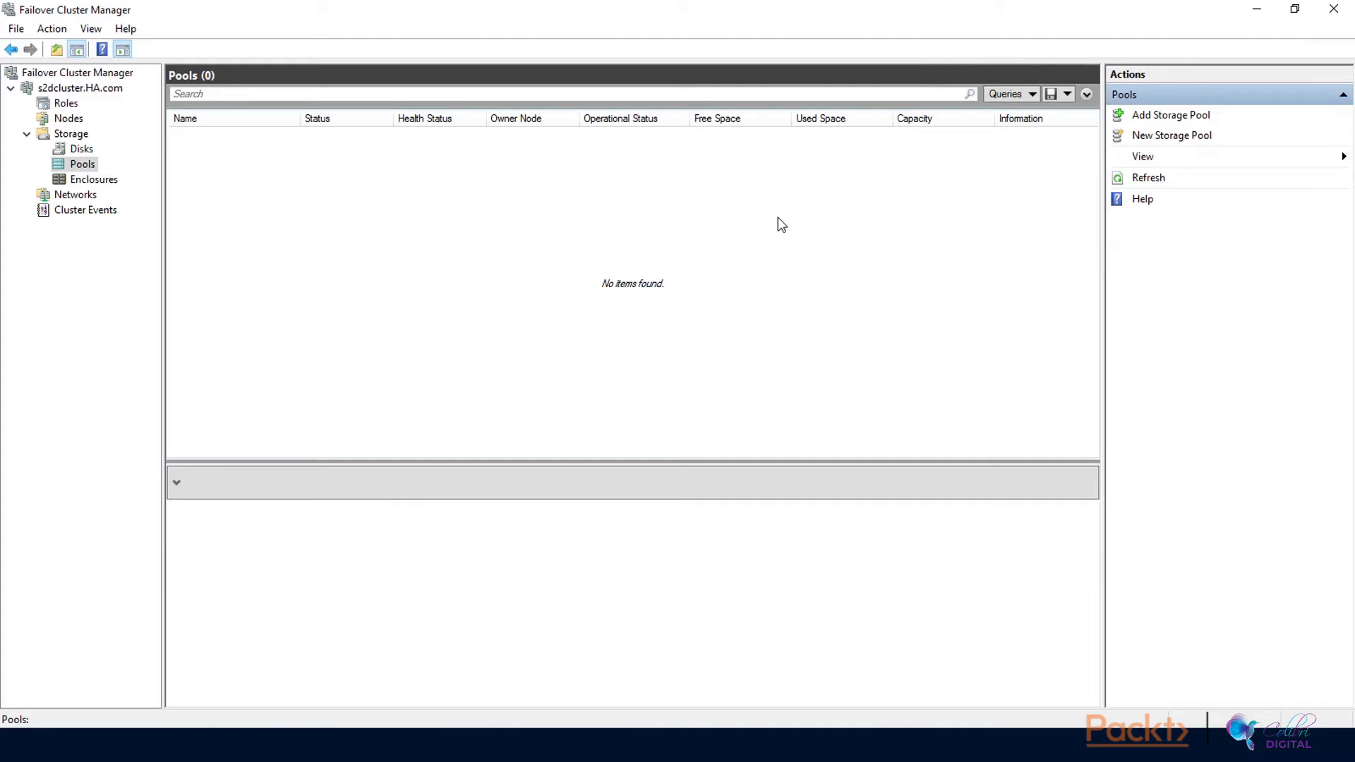
left_click(1148, 178)
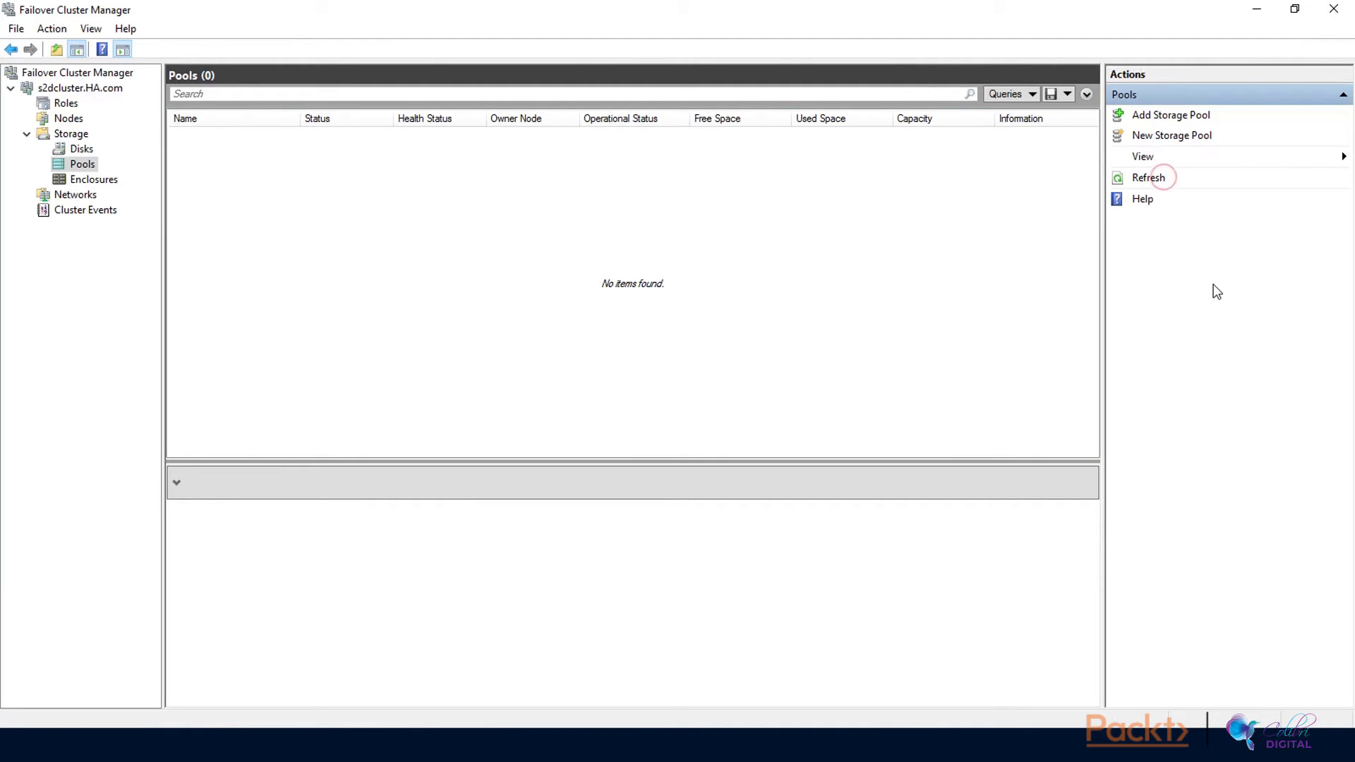
mouse_move(629, 366)
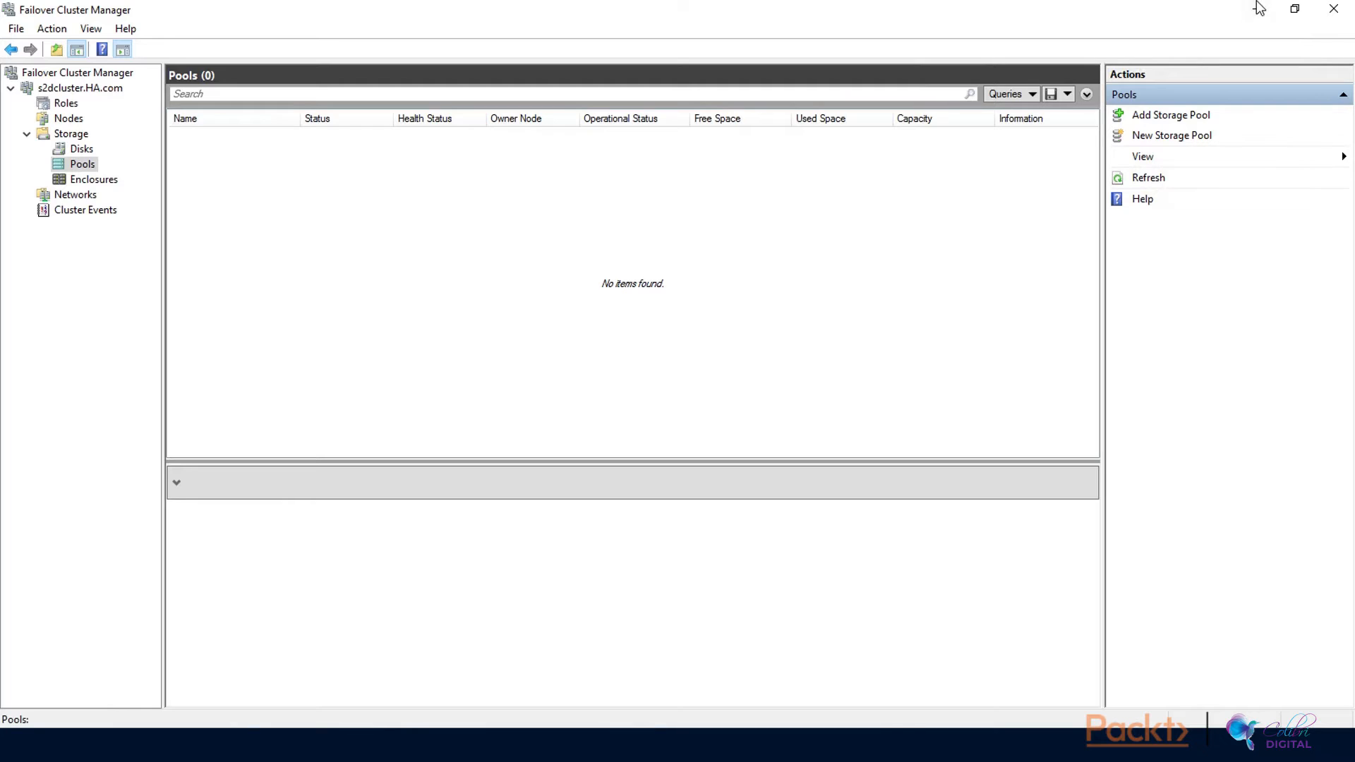
left_click(82, 148)
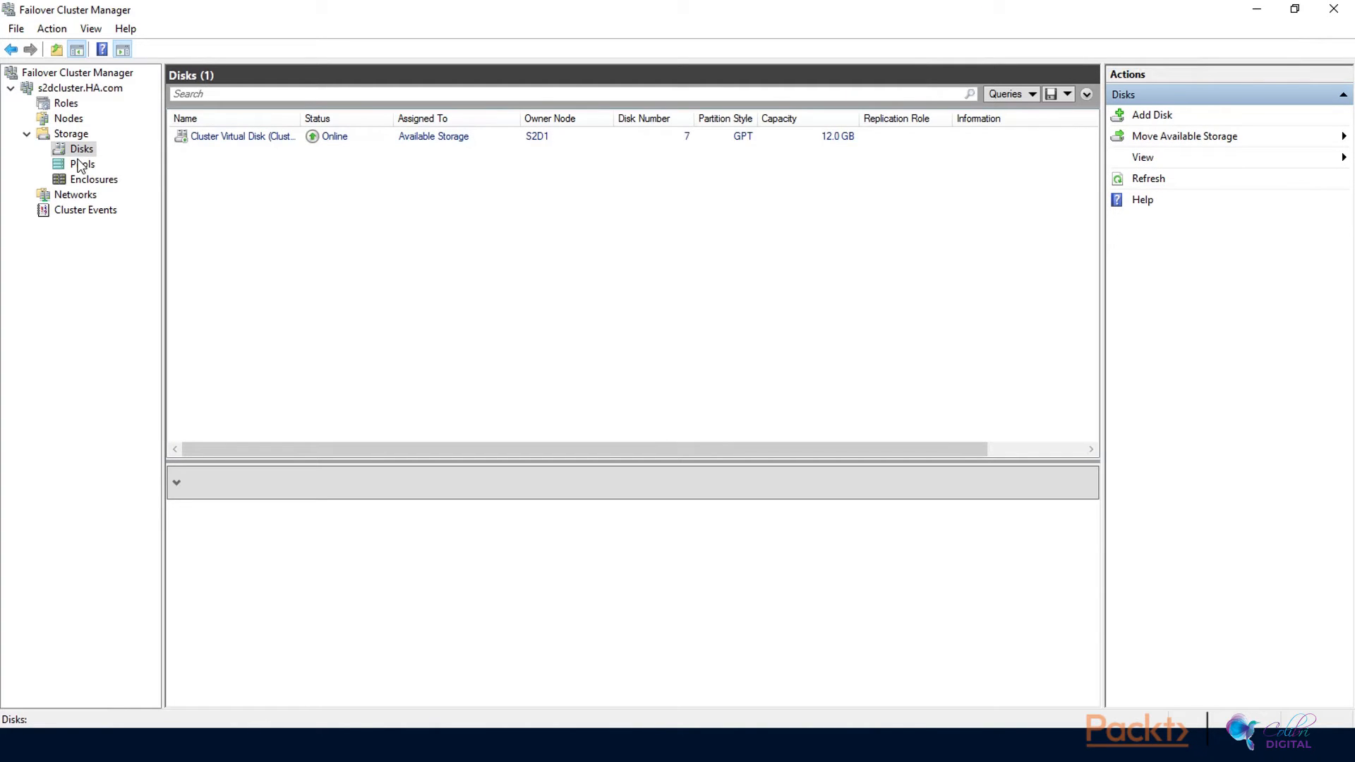
left_click(82, 164)
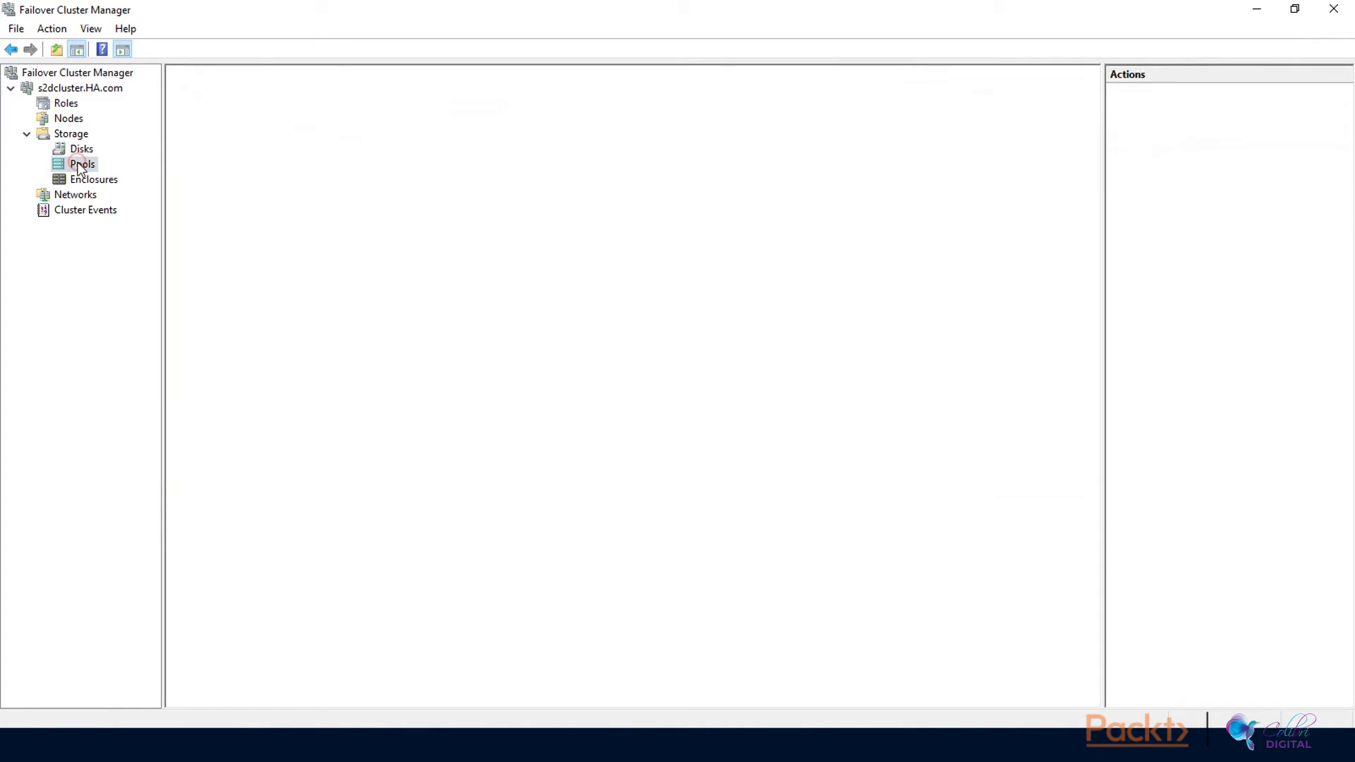
Select Cluster Pool 1 to show it online and healthy with 11.7 TB capacity
left_click(82, 164)
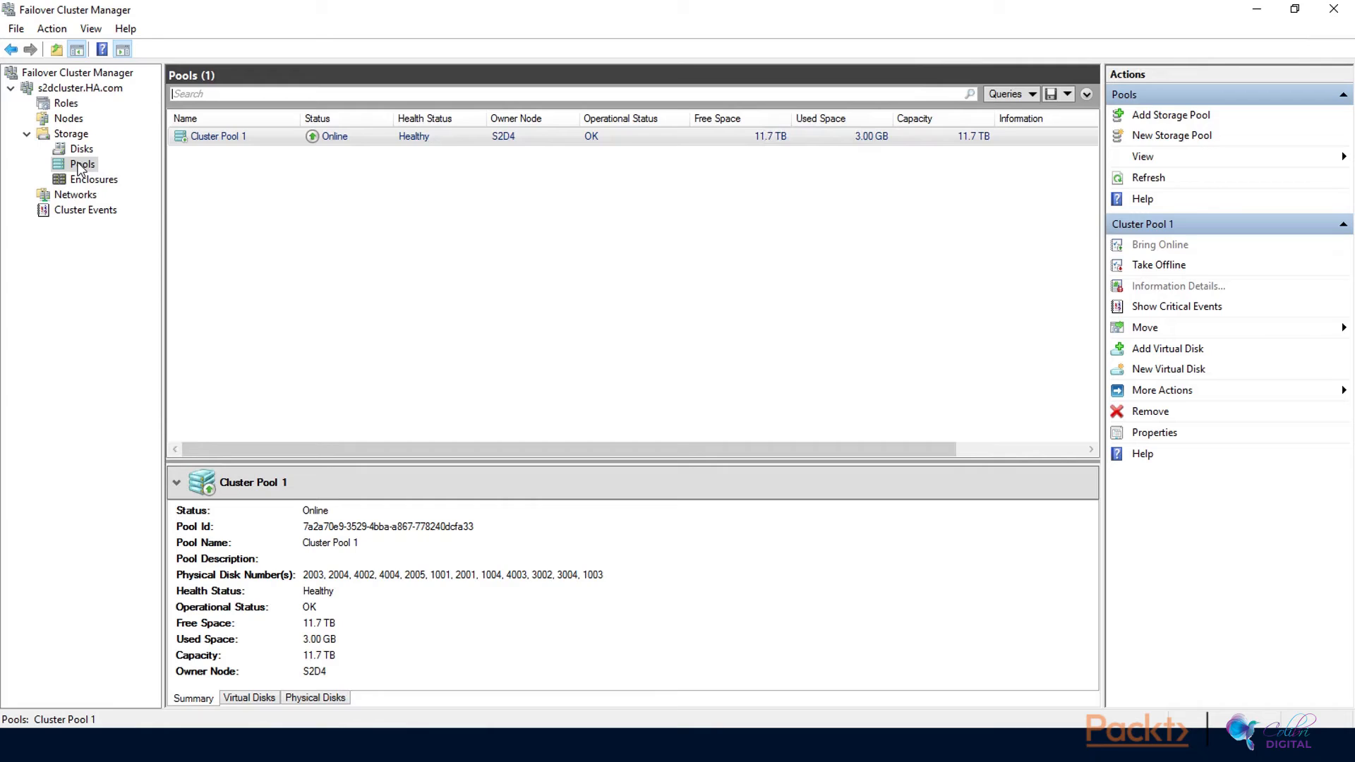
mouse_move(614, 529)
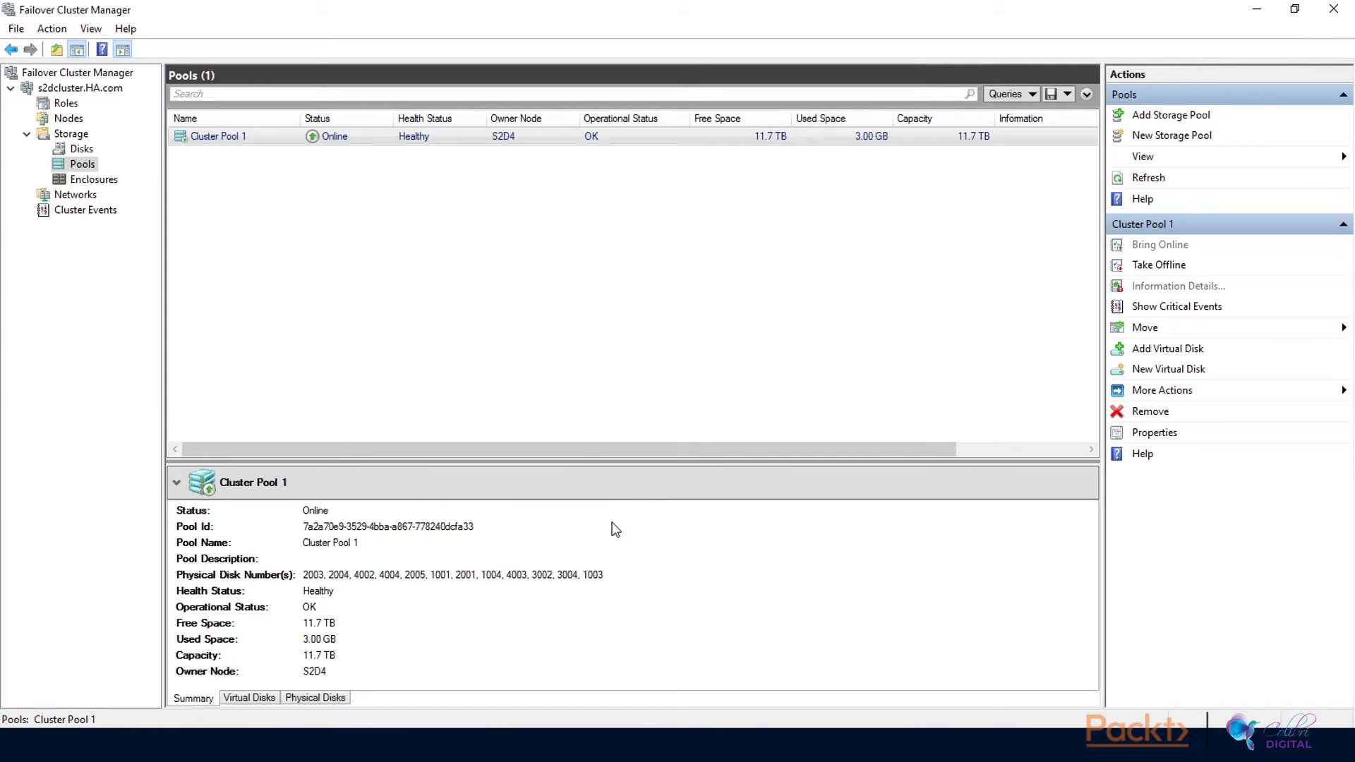
mouse_move(387, 638)
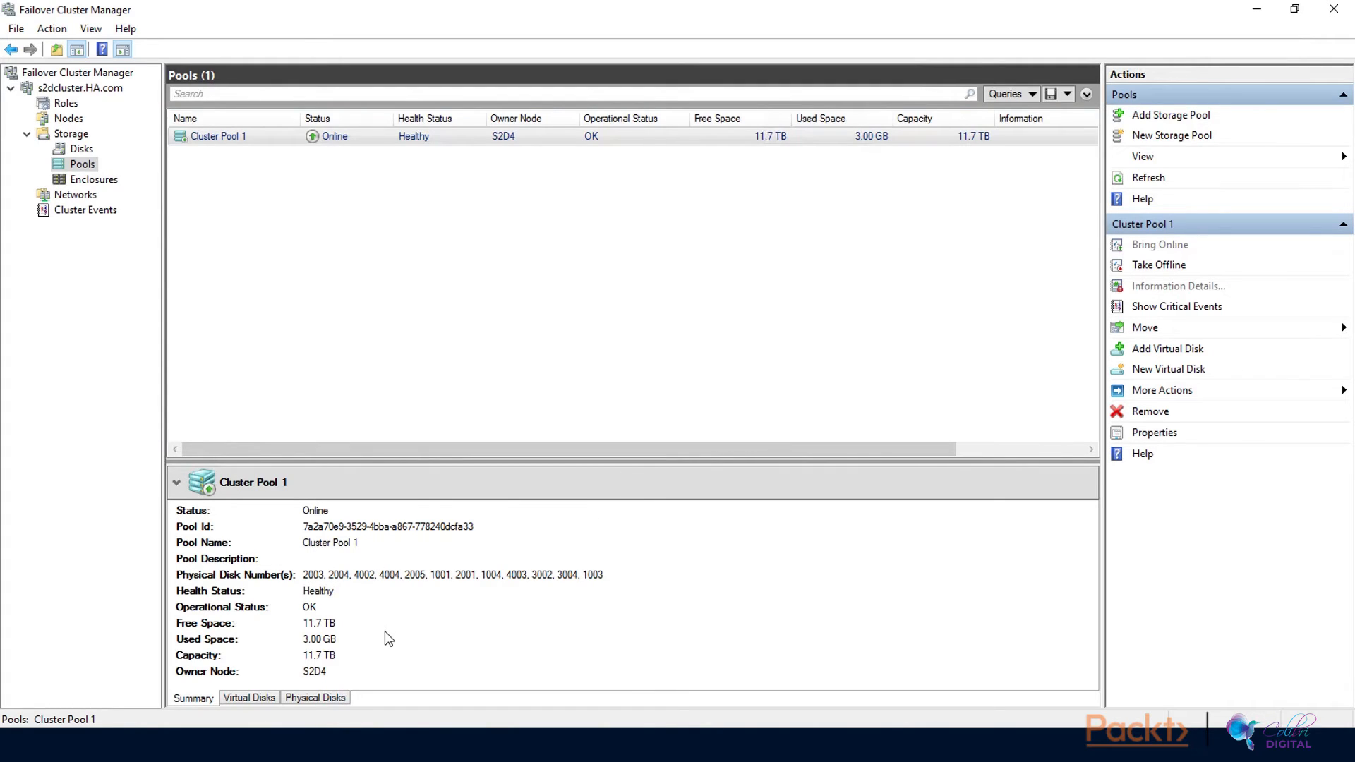
mouse_move(945, 314)
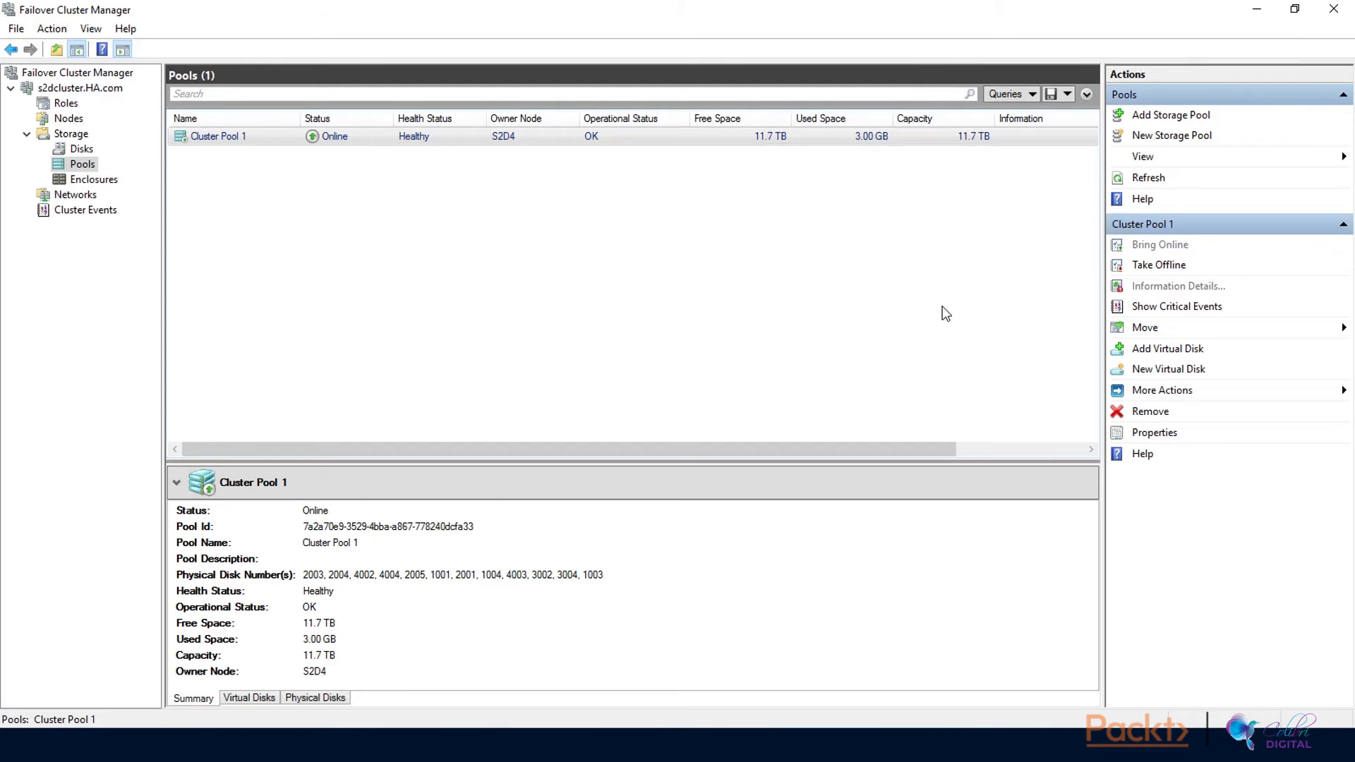